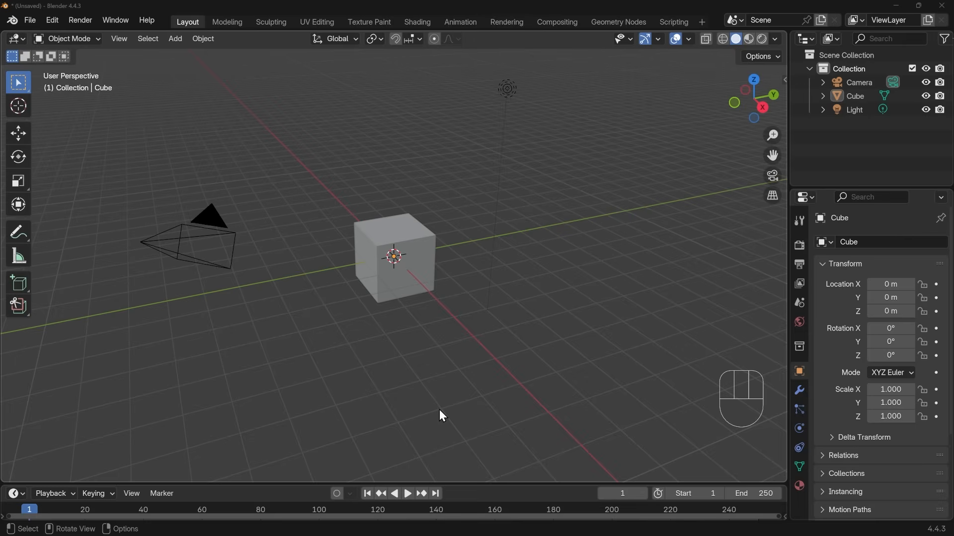
{"action": "mouse_move", "coordinate": [423, 315]}
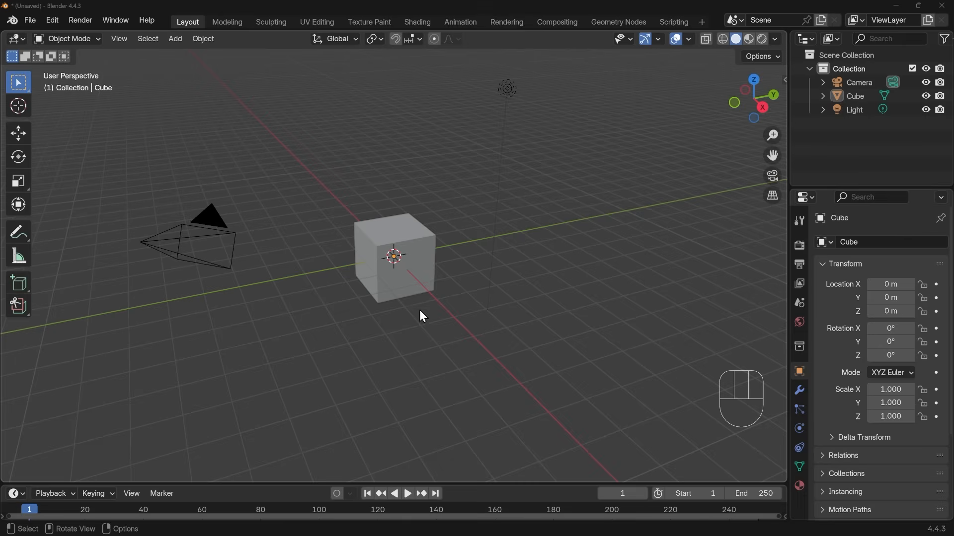
Step: Select the default cube and enter Edit Mode with all geometry selected
{"action": "left_click", "coordinate": [394, 256]}
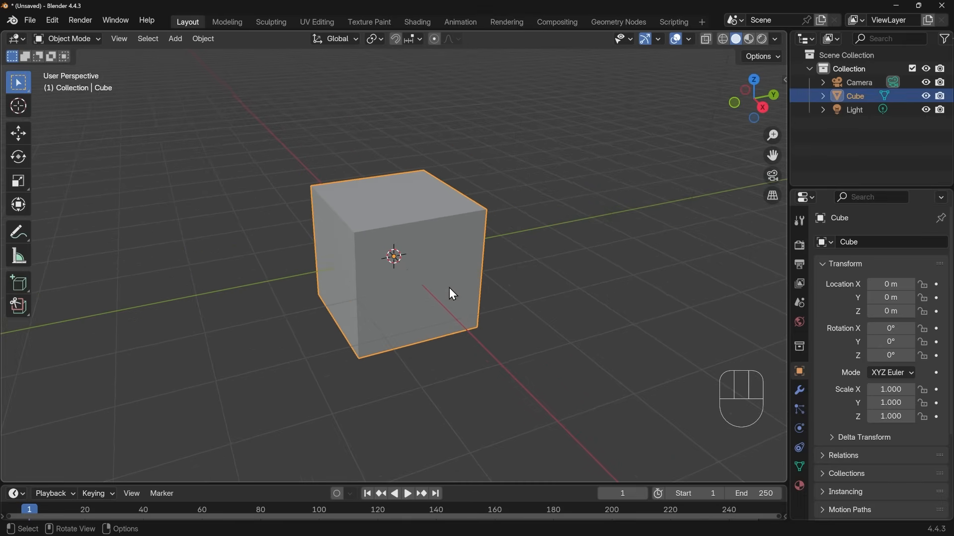
{"action": "key", "text": "Tab"}
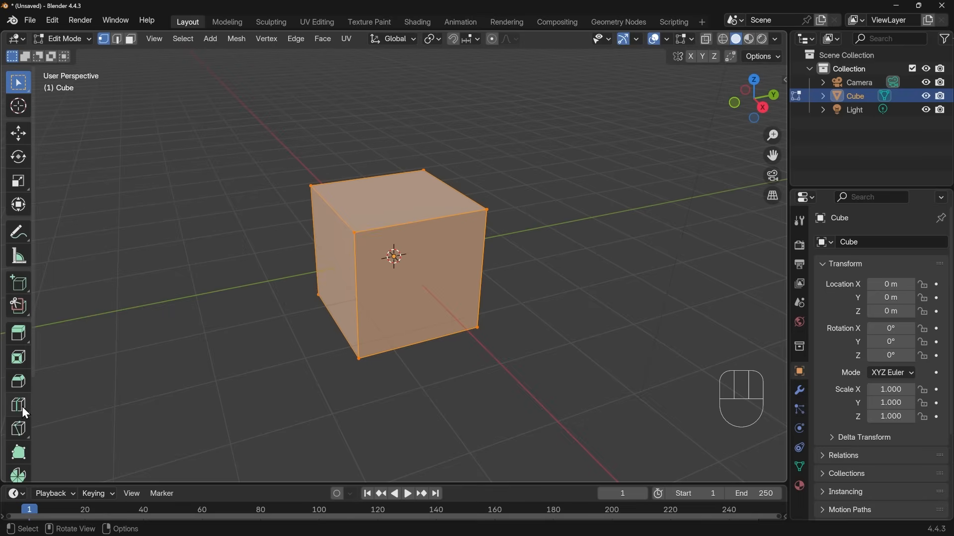
{"action": "left_click", "coordinate": [17, 406]}
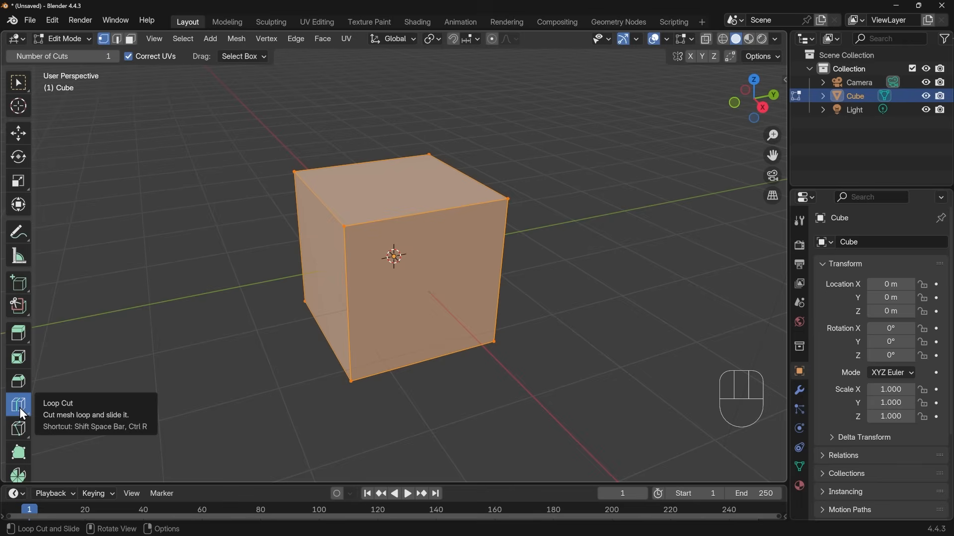
{"action": "mouse_move", "coordinate": [17, 82]}
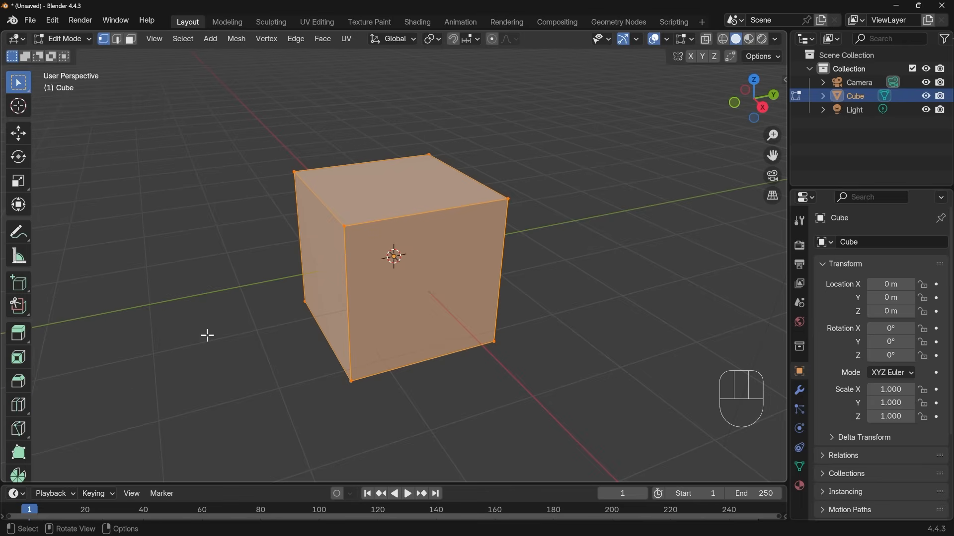
Step: Cut a new edge loop into the cube with Ctrl+R and confirm its position
{"action": "key", "text": "ctrl+r"}
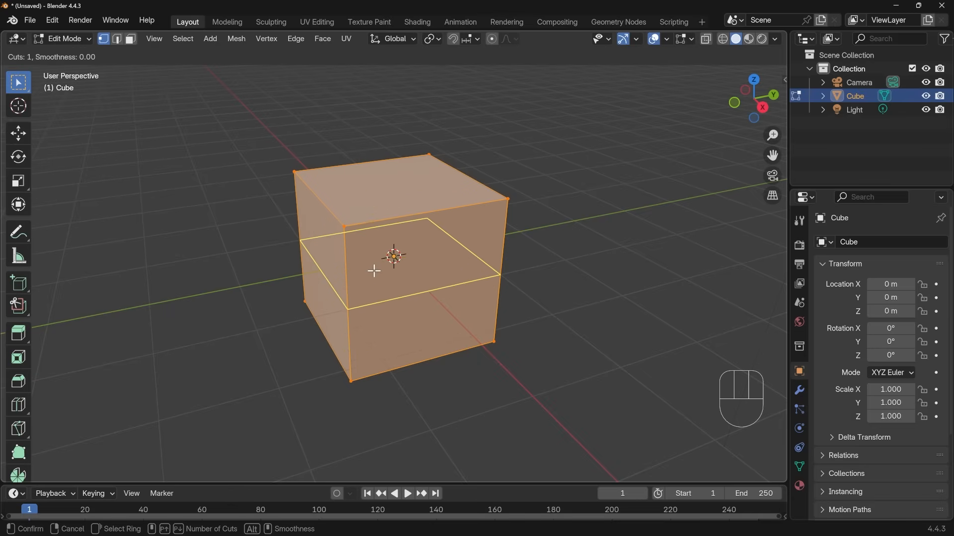
{"action": "mouse_move", "coordinate": [353, 276]}
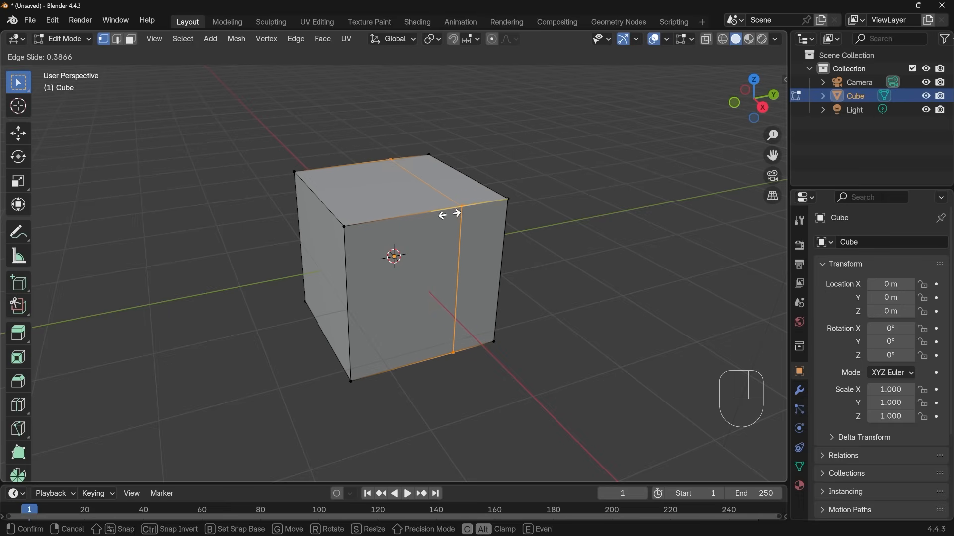
{"action": "left_click", "coordinate": [449, 215]}
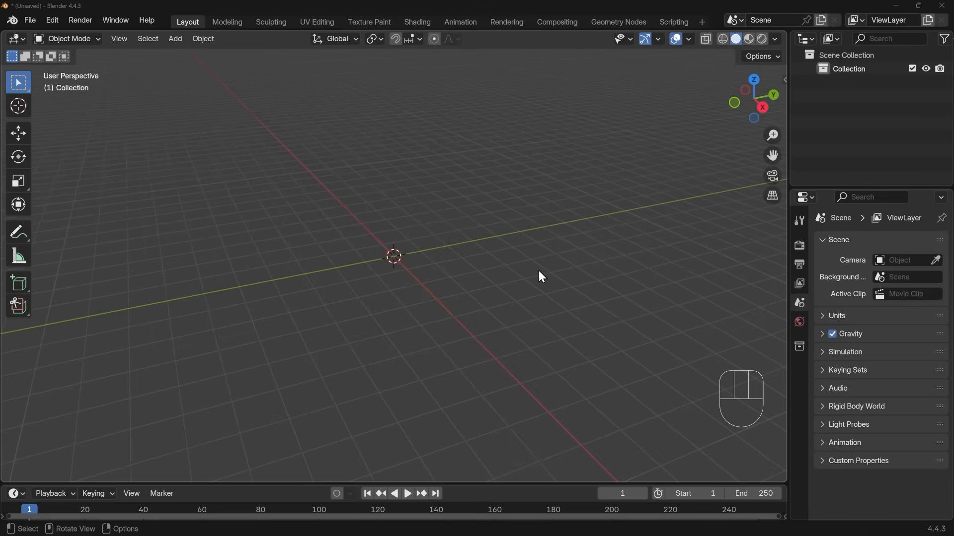
{"action": "mouse_move", "coordinate": [456, 299]}
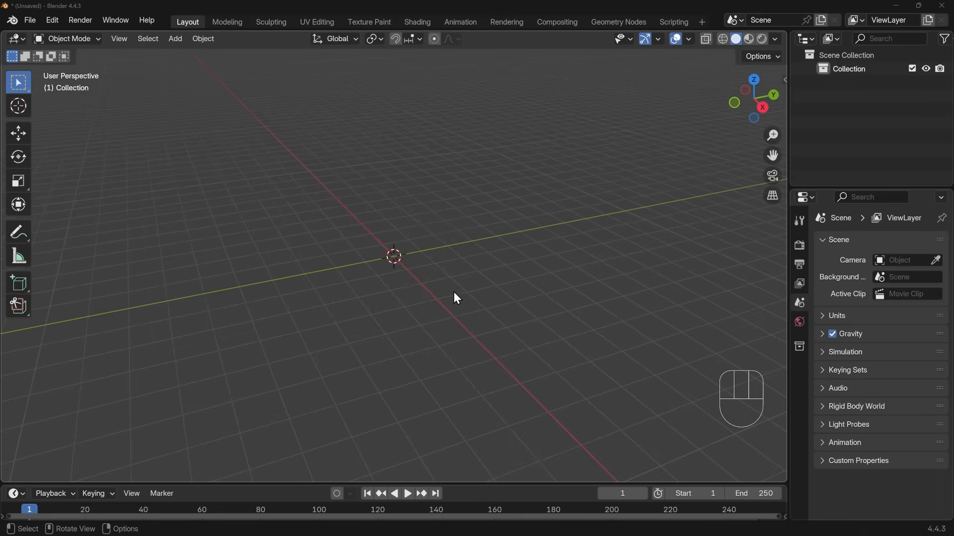
Step: Add a Grid mesh, enter Edit Mode, and preview a loop cut across it
{"action": "key", "text": "shift+a"}
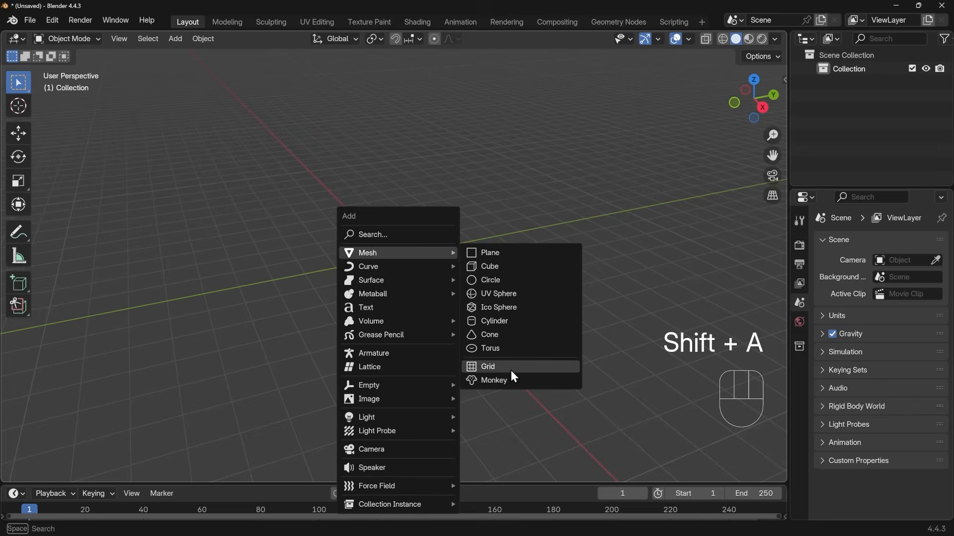
{"action": "left_click", "coordinate": [487, 366]}
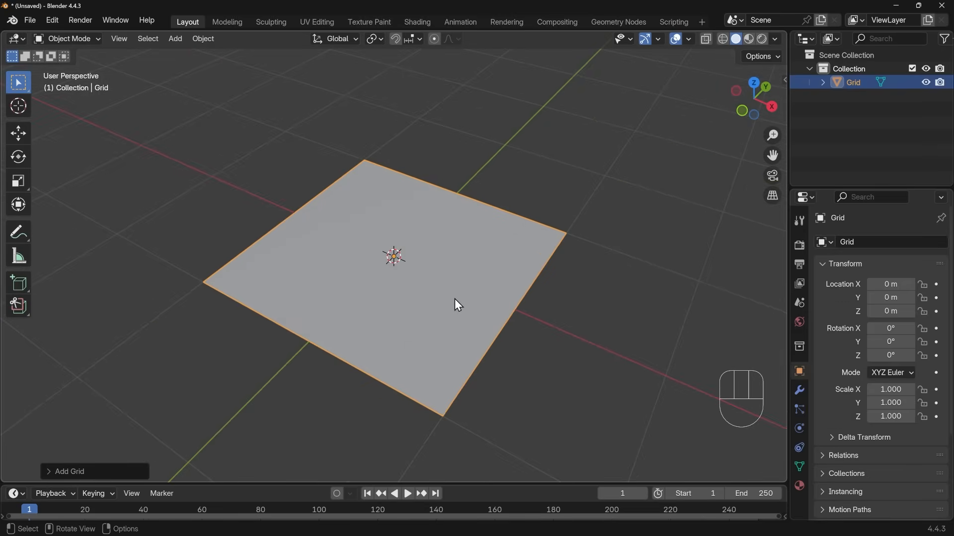
{"action": "key", "text": "Tab"}
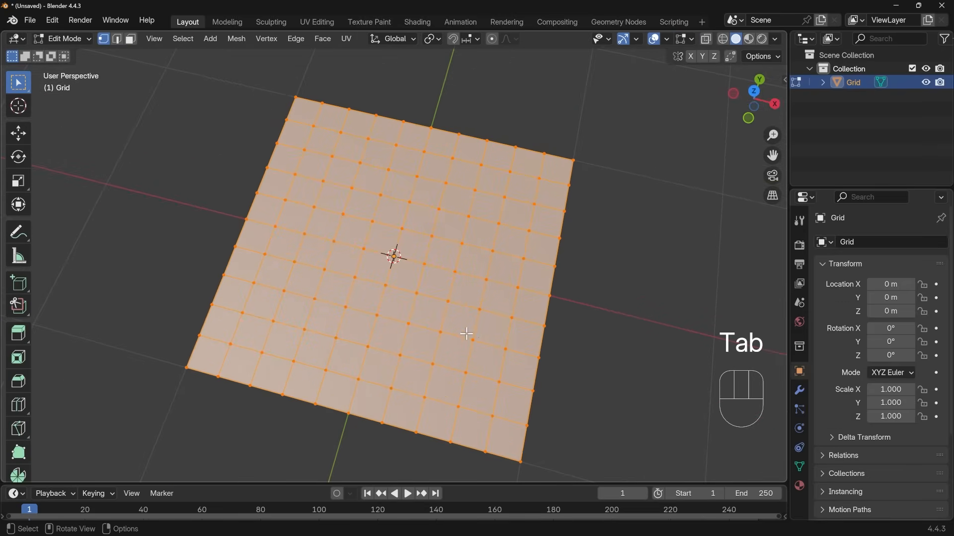
{"action": "mouse_move", "coordinate": [518, 283]}
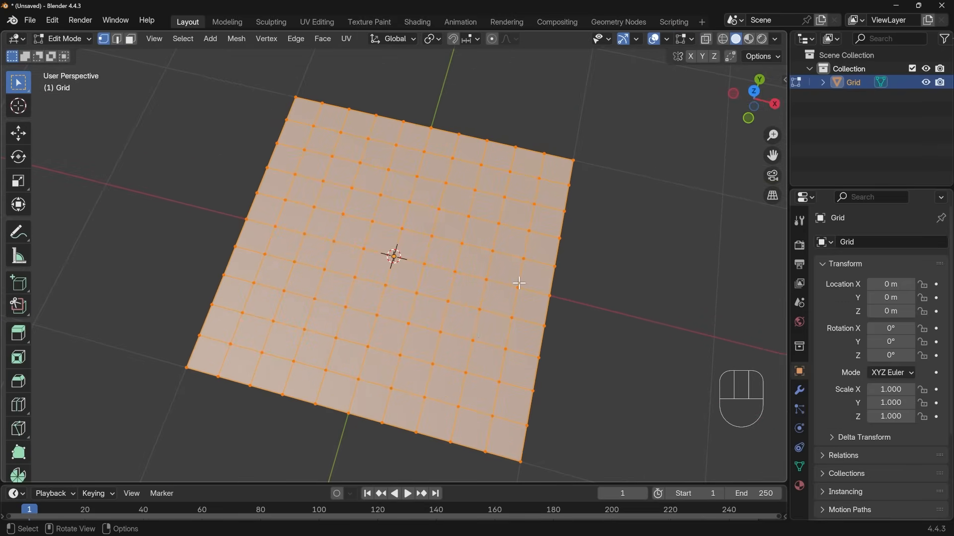
{"action": "key", "text": "ctrl+r"}
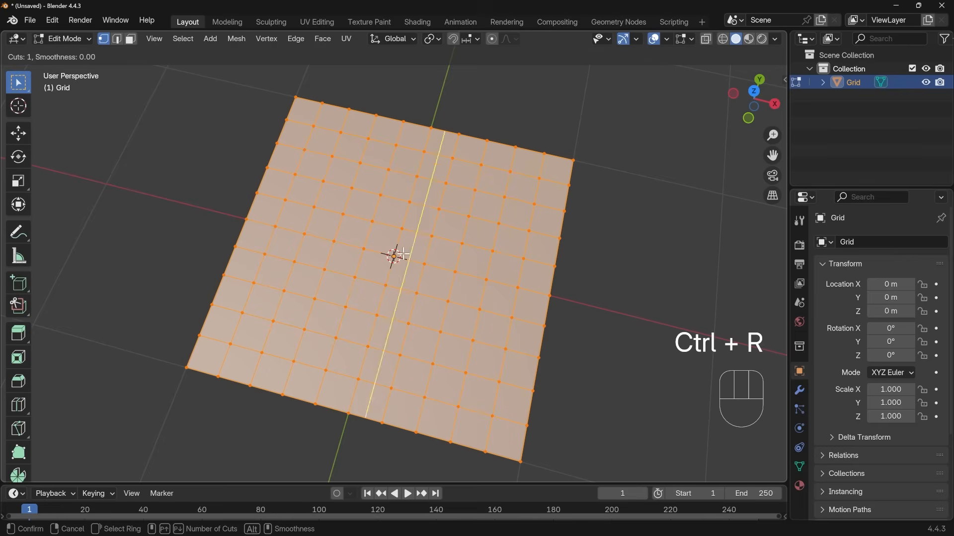
{"action": "mouse_move", "coordinate": [345, 289]}
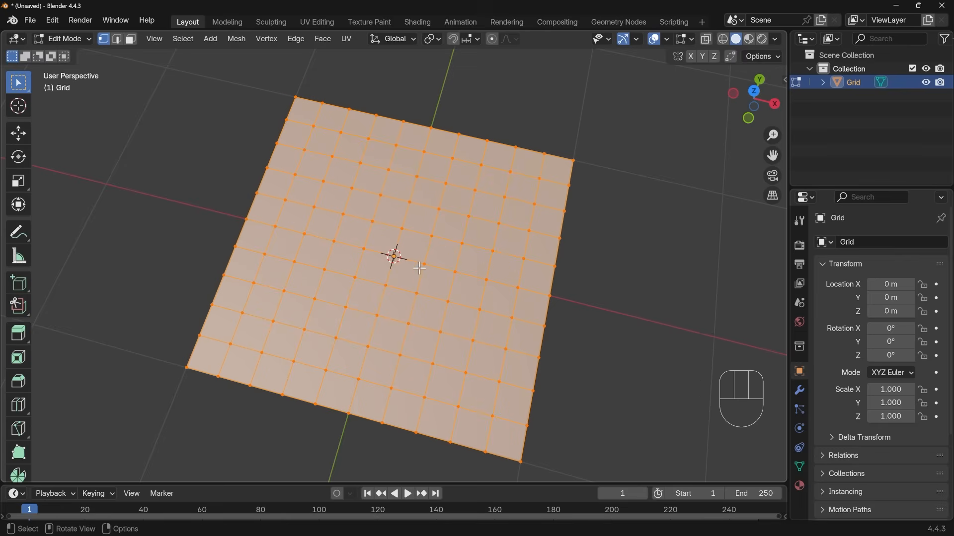
Step: Try dissolving and deleting a grid edge, undoing each so the grid stays intact
{"action": "key", "text": "2"}
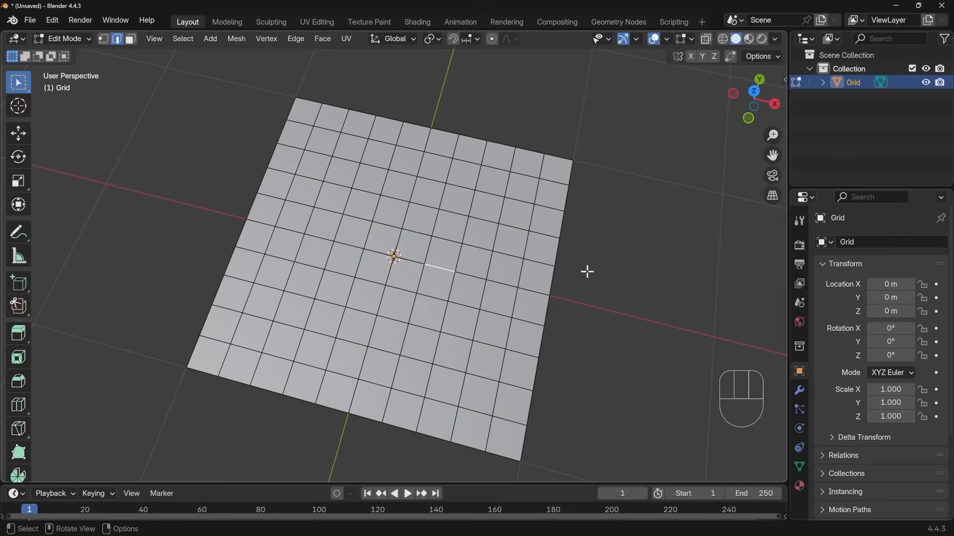
{"action": "key", "text": "ctrl+x"}
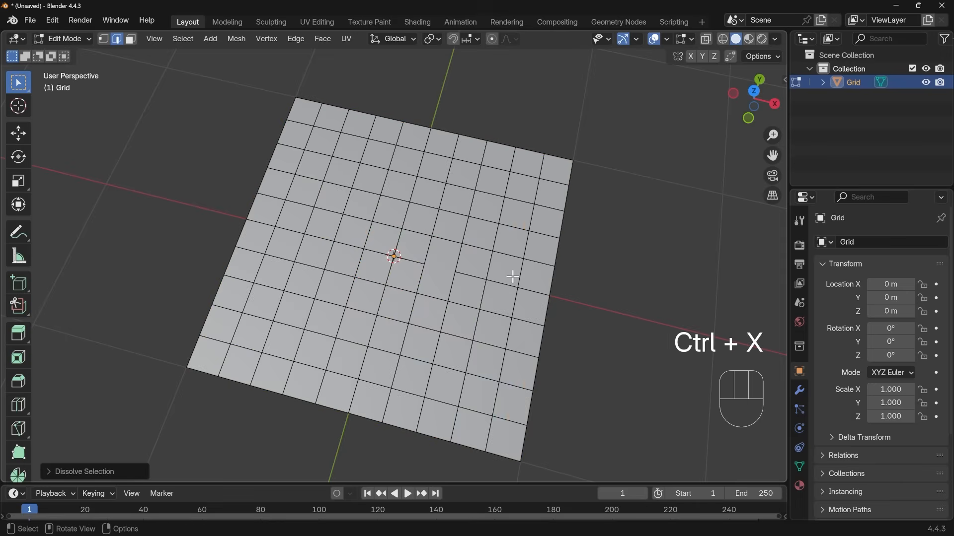
{"action": "key", "text": "ctrl+z"}
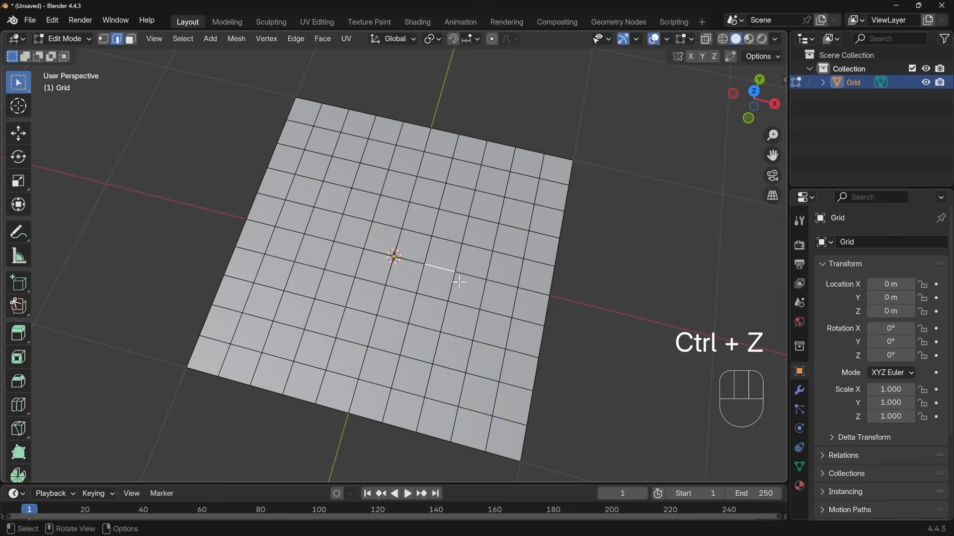
{"action": "key", "text": "x"}
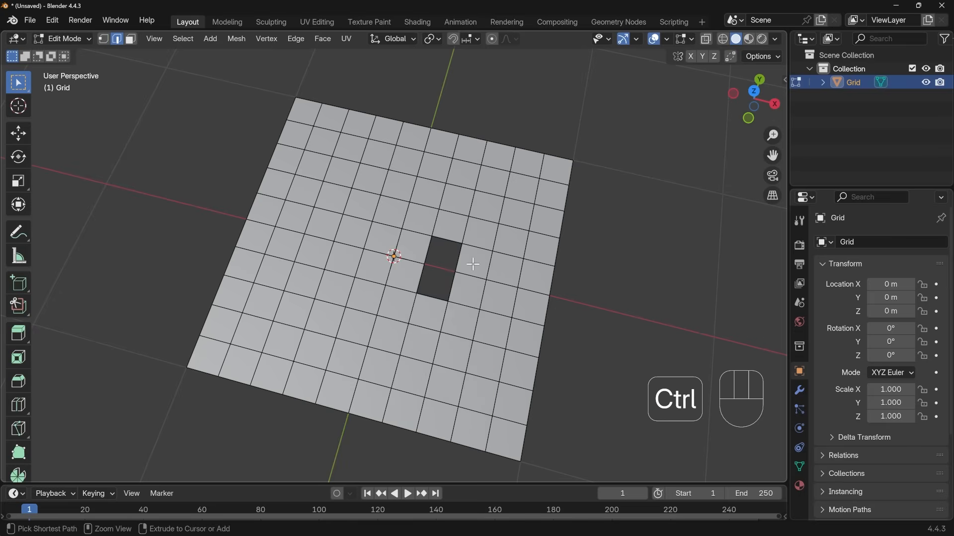
{"action": "key", "text": "x"}
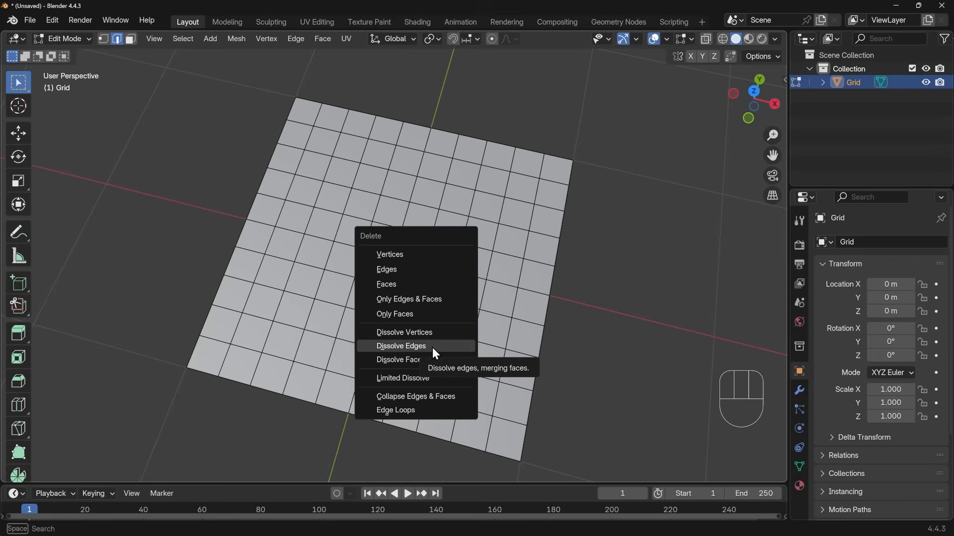
{"action": "key", "text": "ctrl+z"}
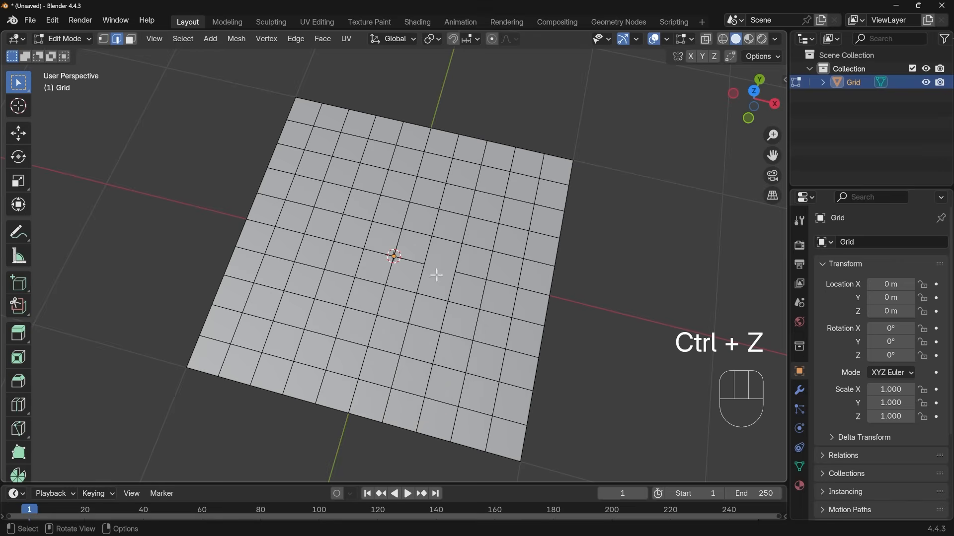
{"action": "mouse_move", "coordinate": [443, 269]}
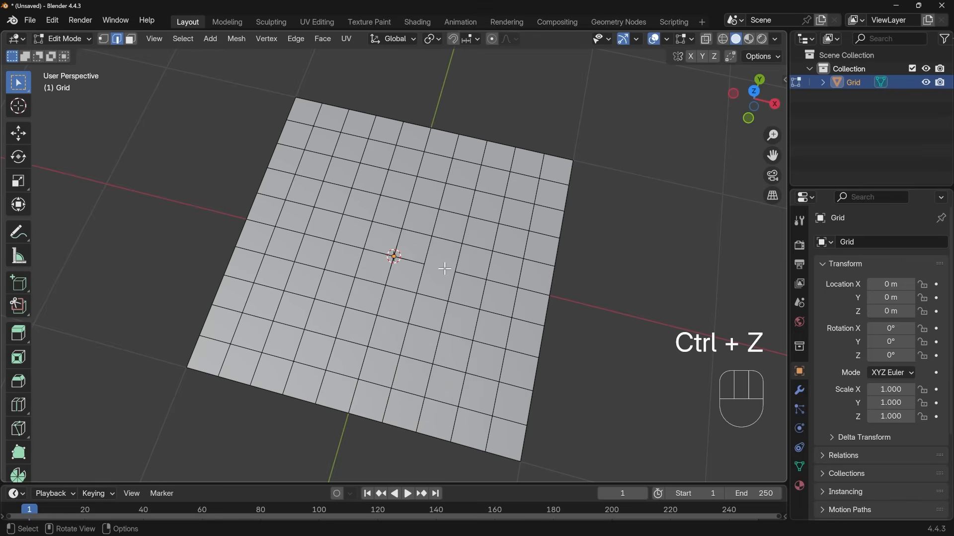
{"action": "key", "text": "ctrl+z"}
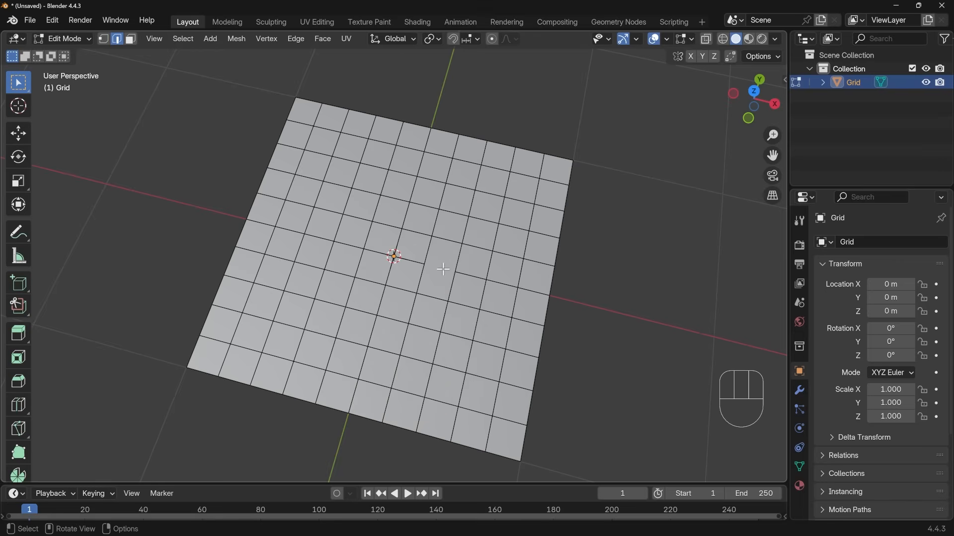
Step: Preview a loop cut on the grid to see where its ring stops across the faces
{"action": "key", "text": "ctrl+r"}
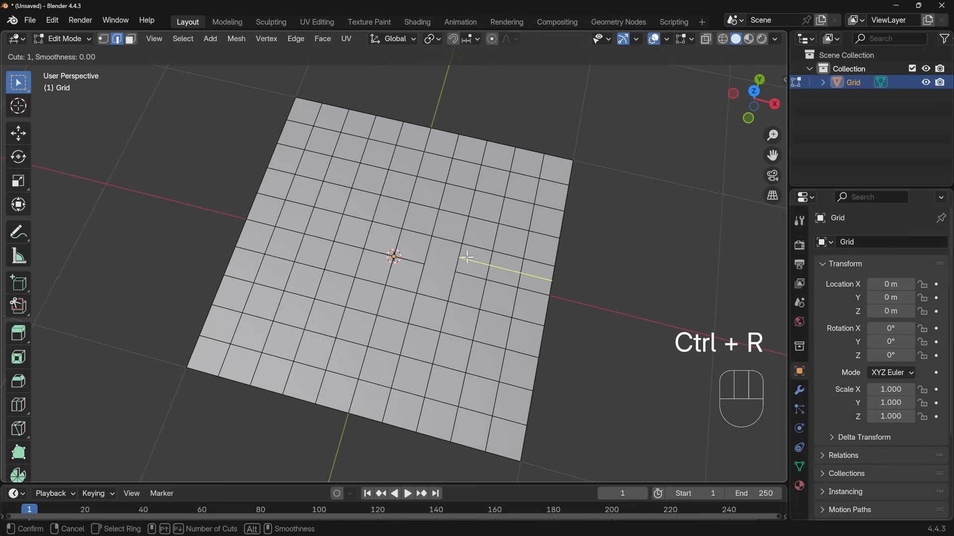
{"action": "mouse_move", "coordinate": [424, 254]}
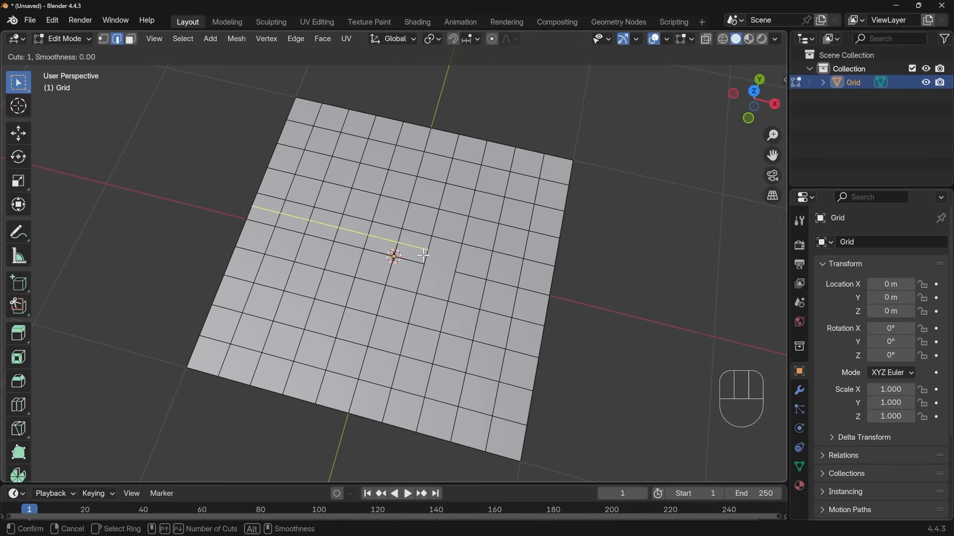
{"action": "mouse_move", "coordinate": [440, 299]}
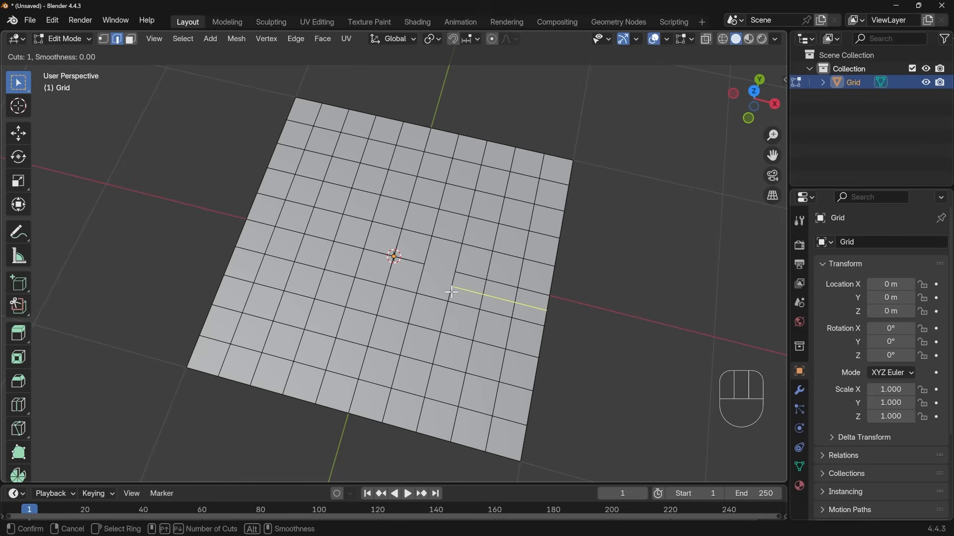
{"action": "mouse_move", "coordinate": [440, 269]}
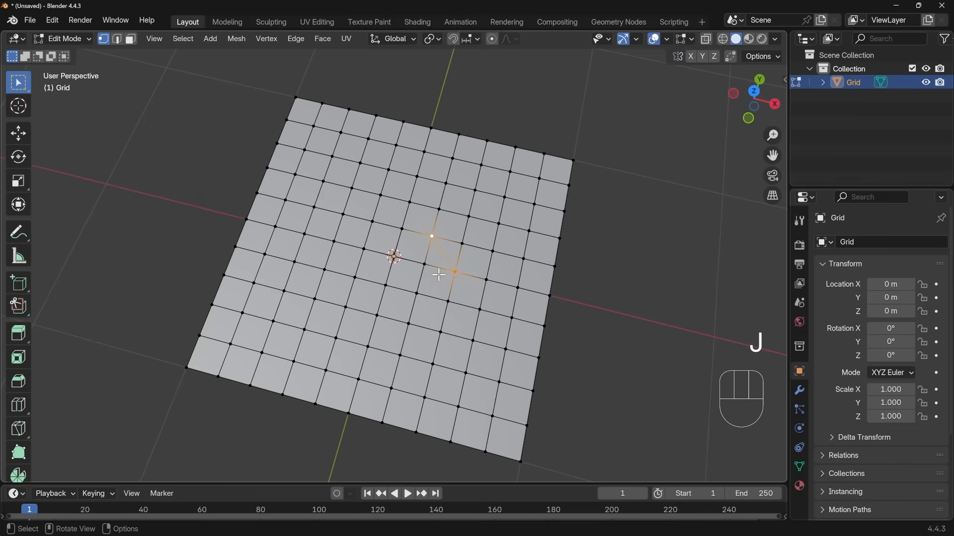
Step: Preview a loop cut that bends along the newly joined diagonal vertices
{"action": "key", "text": "ctrl+r"}
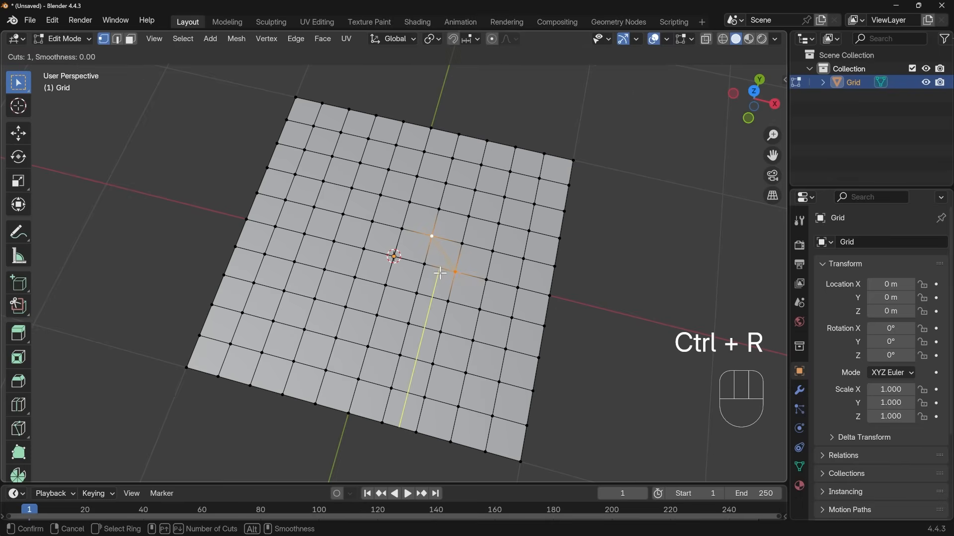
{"action": "mouse_move", "coordinate": [445, 239]}
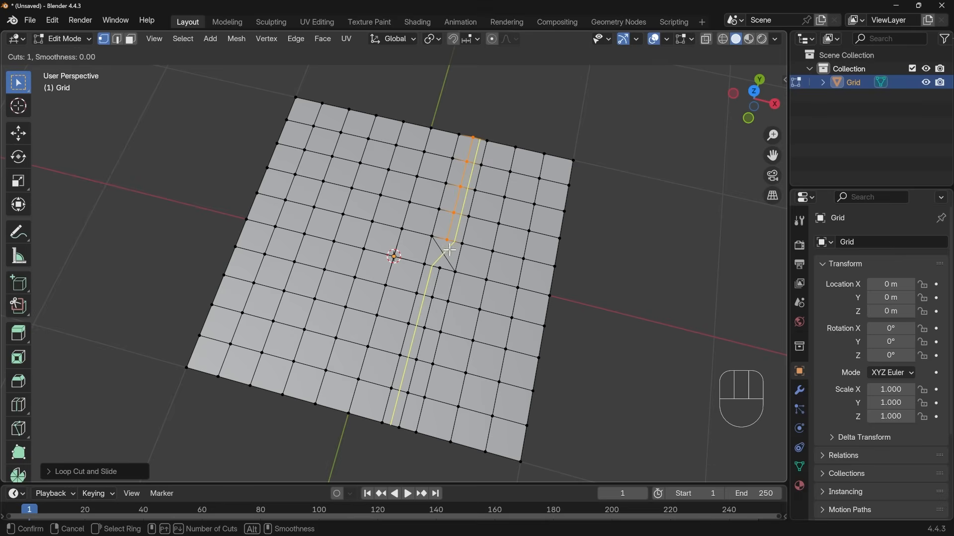
{"action": "mouse_move", "coordinate": [459, 258]}
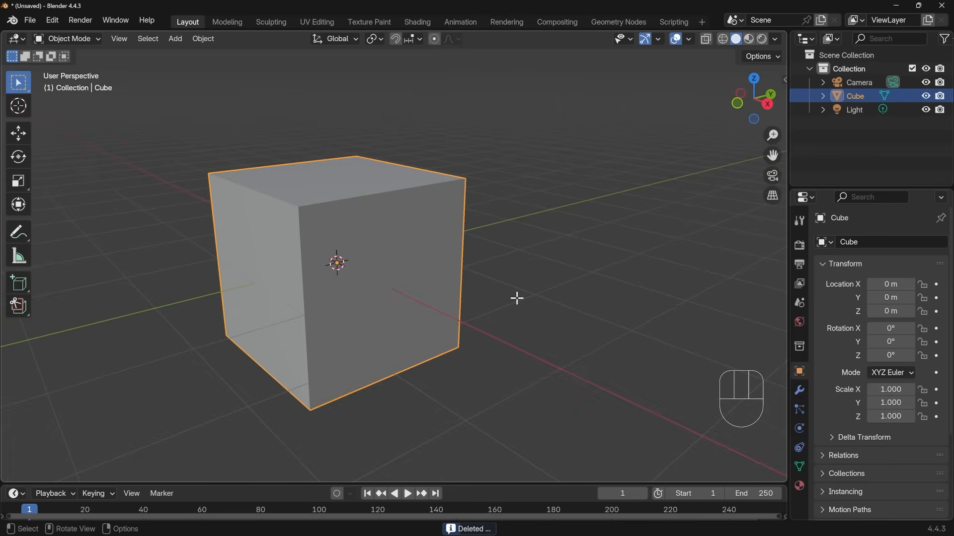
Step: Edit the new cube, slide its middle loop and raise it into a peaked roof
{"action": "key", "text": "Tab"}
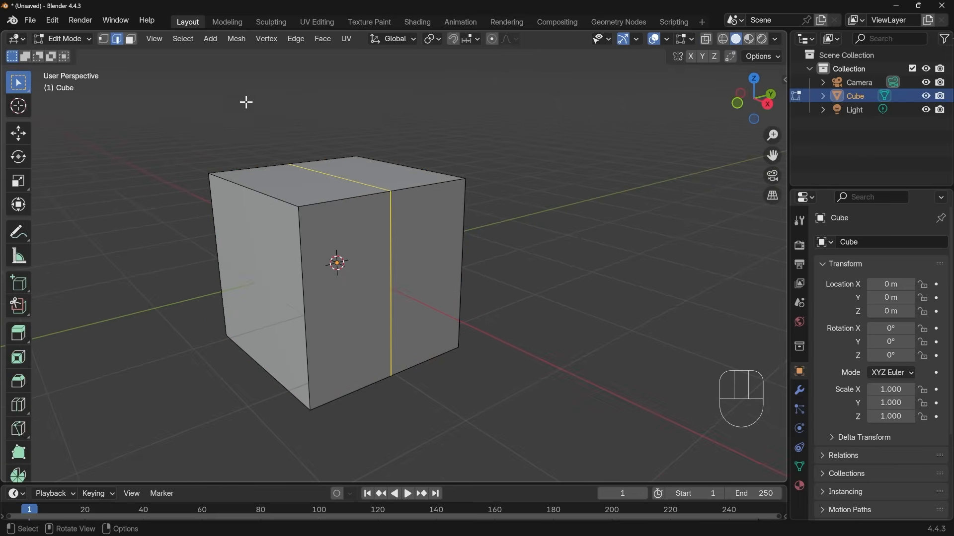
{"action": "mouse_move", "coordinate": [364, 181]}
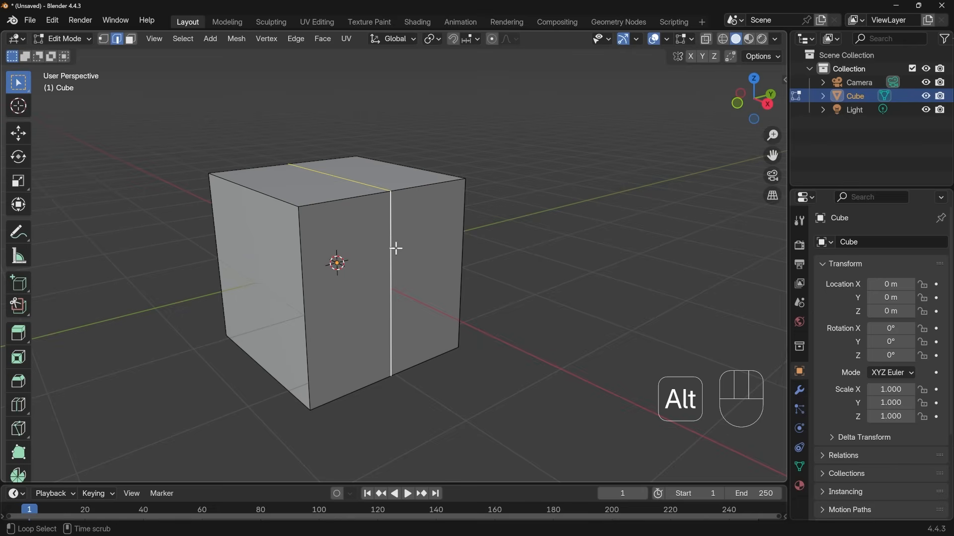
{"action": "left_click_drag", "start_coordinate": [396, 248], "coordinate": [502, 351]}
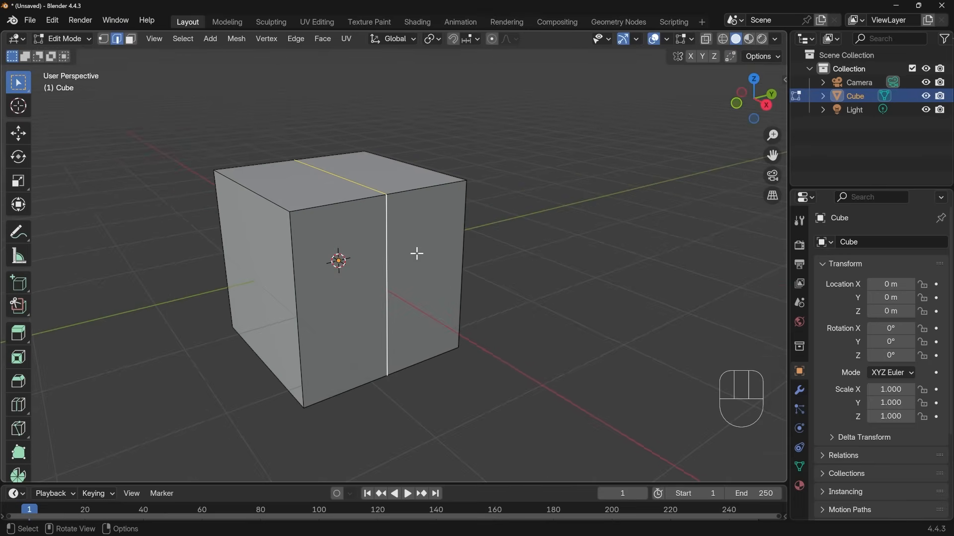
{"action": "key", "text": "g"}
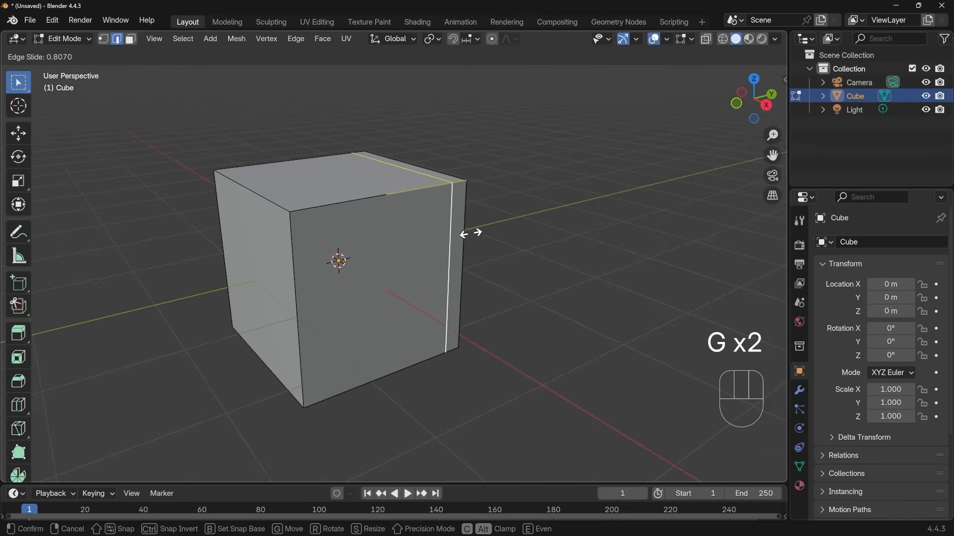
{"action": "mouse_move", "coordinate": [467, 236]}
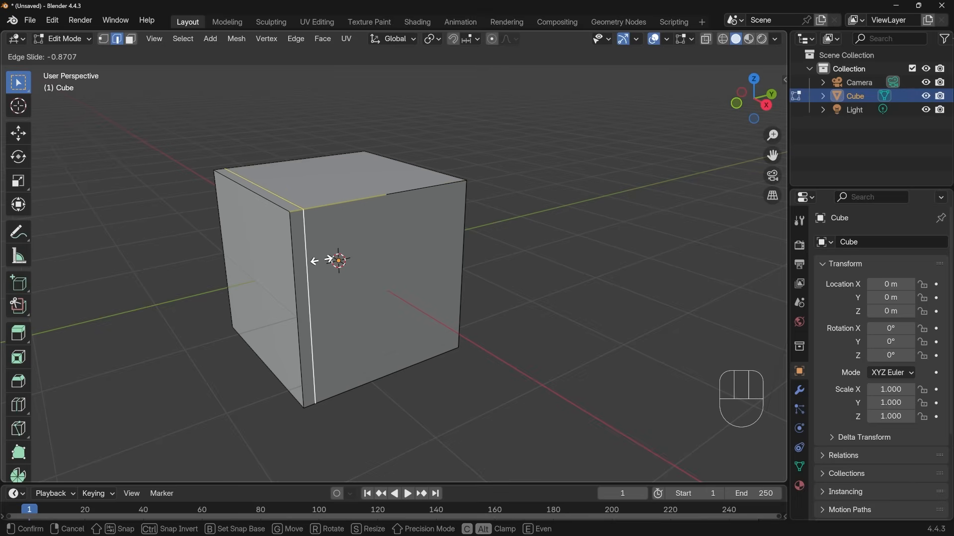
{"action": "key", "text": "Escape"}
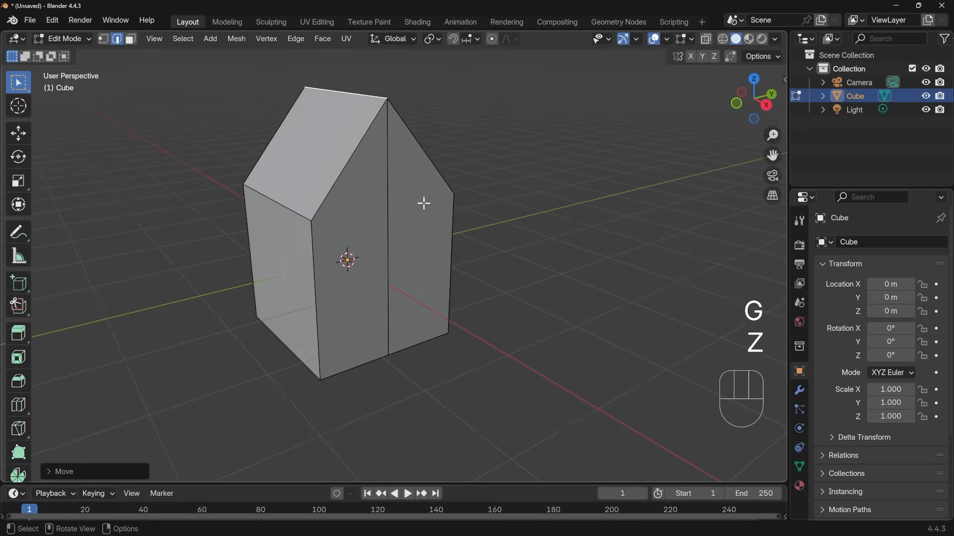
{"action": "key", "text": "ctrl+r"}
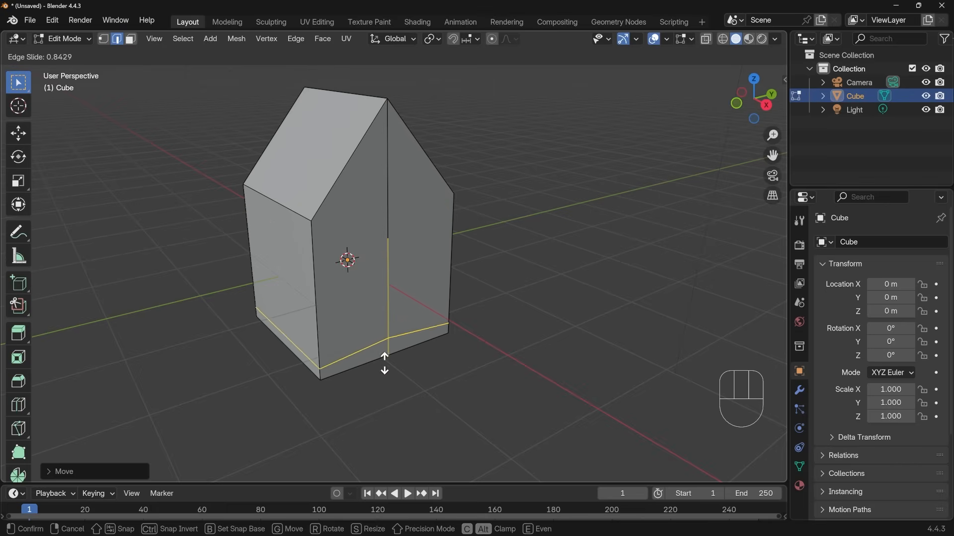
Step: Slide the new horizontal edge loop down toward the house's base
{"action": "left_click_drag", "start_coordinate": [384, 362], "coordinate": [379, 200]}
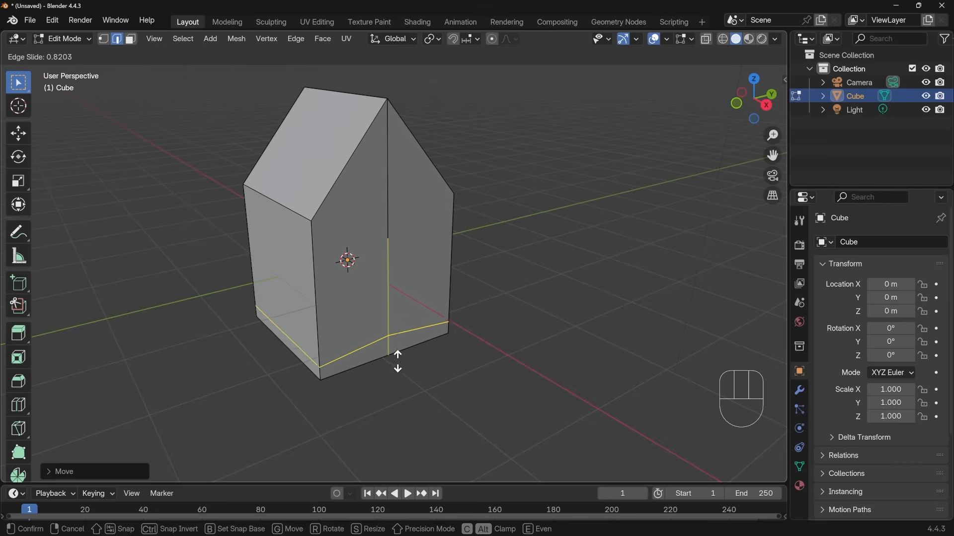
{"action": "mouse_move", "coordinate": [396, 347]}
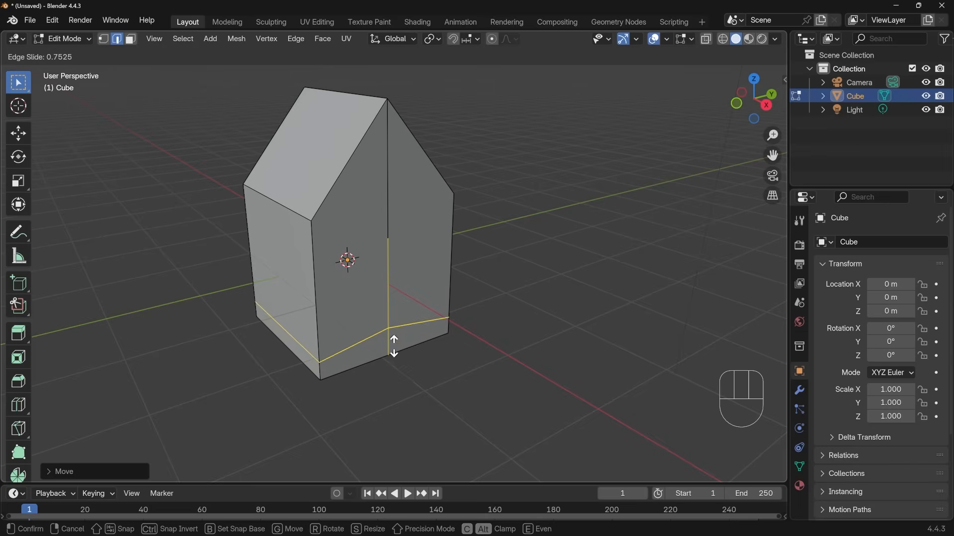
{"action": "left_click_drag", "start_coordinate": [393, 347], "coordinate": [386, 154]}
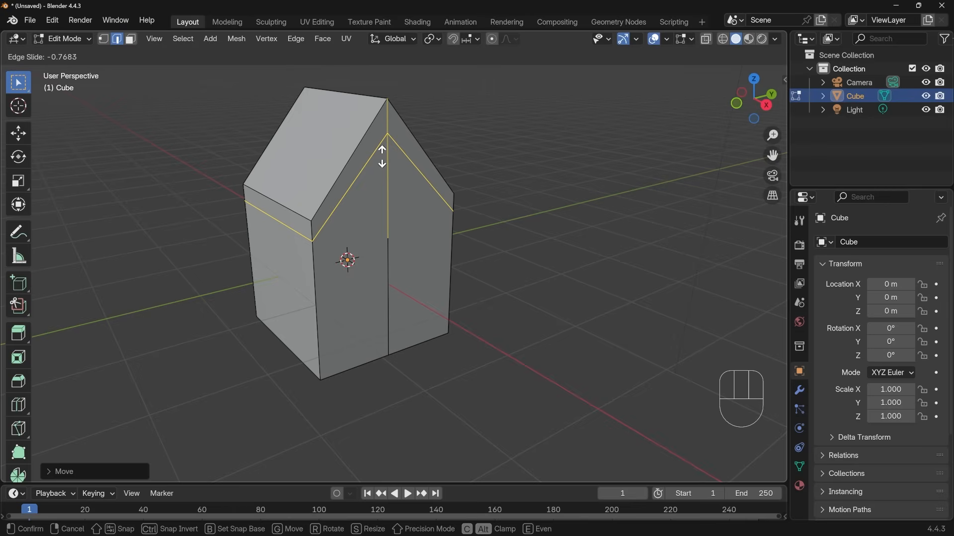
{"action": "mouse_move", "coordinate": [388, 155]}
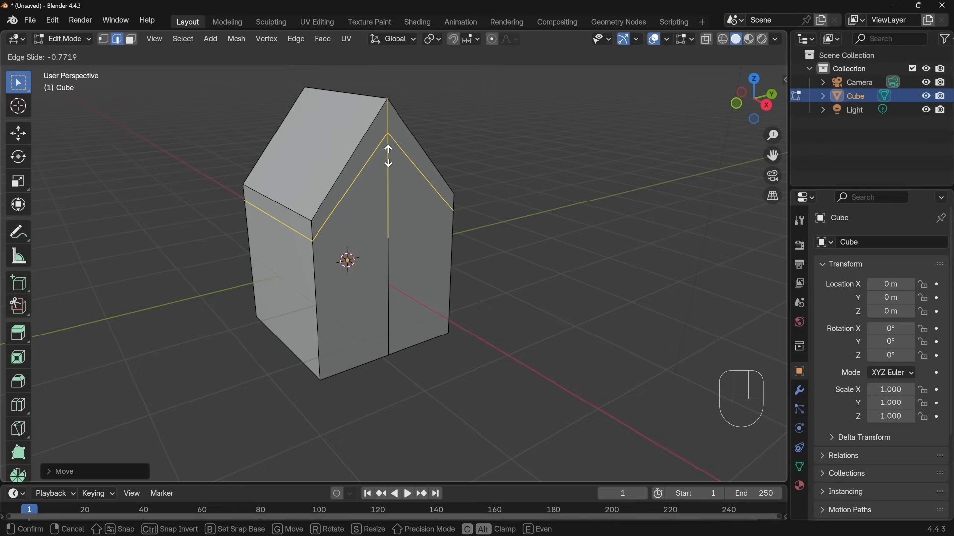
{"action": "mouse_move", "coordinate": [387, 155]}
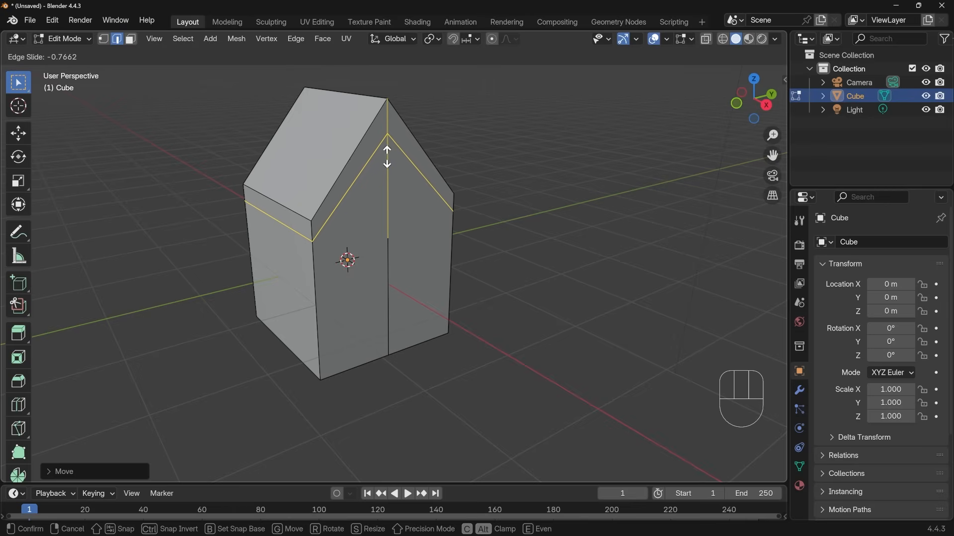
{"action": "mouse_move", "coordinate": [327, 229]}
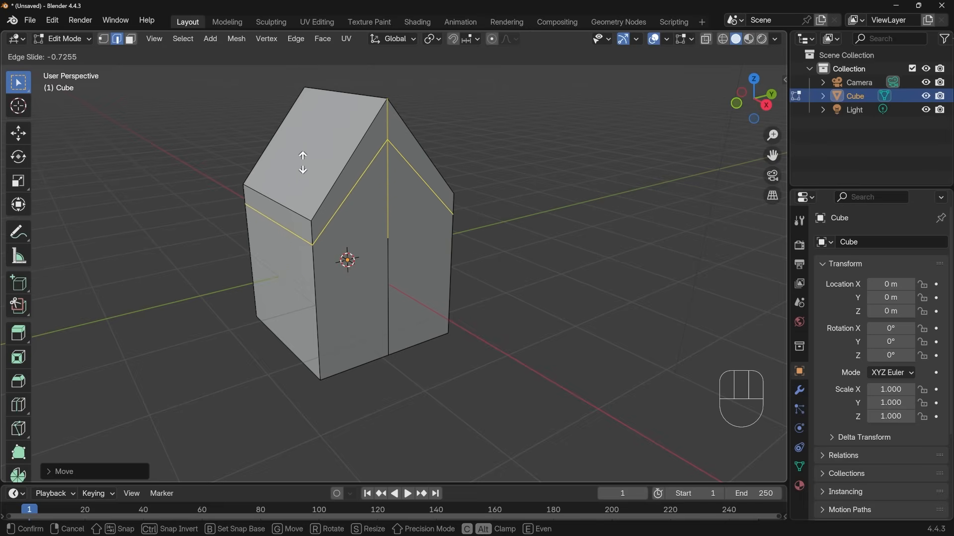
{"action": "mouse_move", "coordinate": [308, 160]}
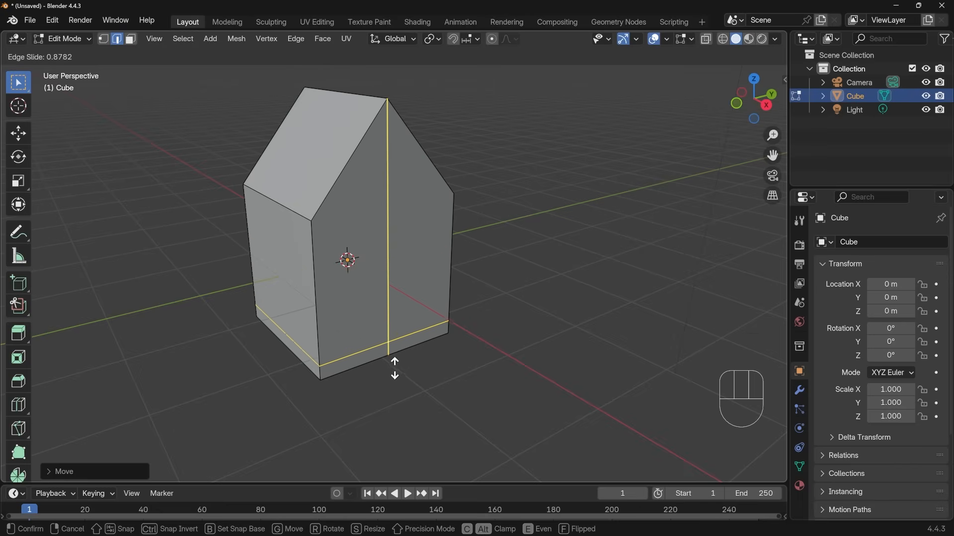
{"action": "mouse_move", "coordinate": [393, 364]}
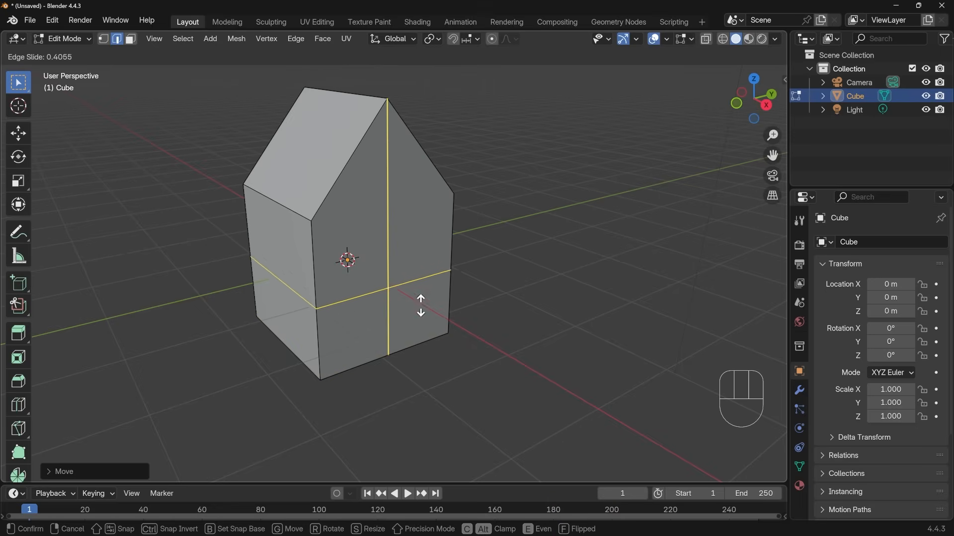
{"action": "mouse_move", "coordinate": [401, 298]}
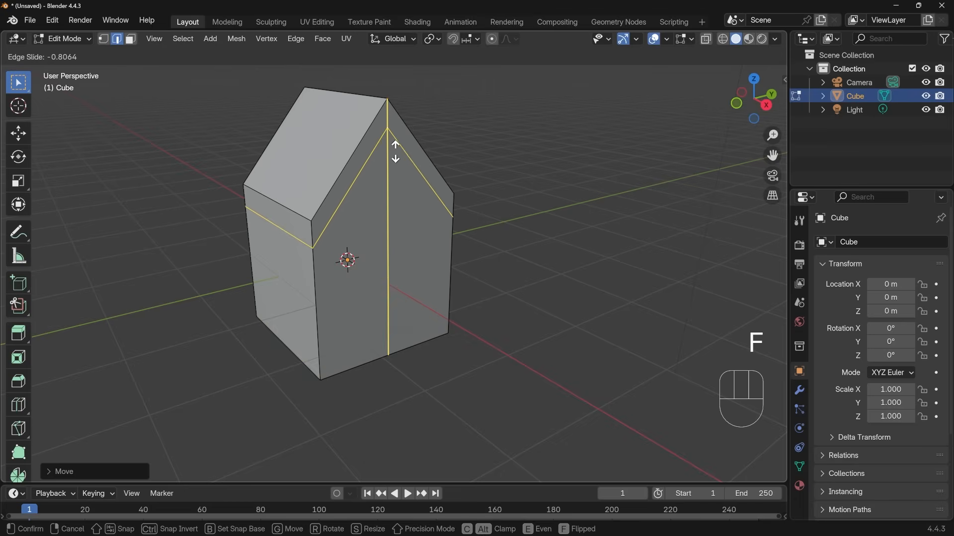
{"action": "mouse_move", "coordinate": [392, 137]}
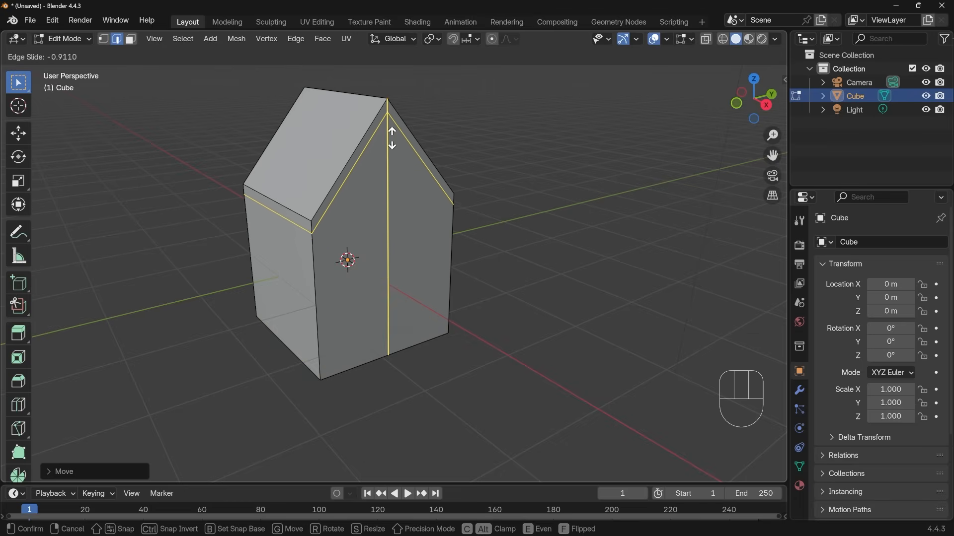
{"action": "mouse_move", "coordinate": [392, 140]}
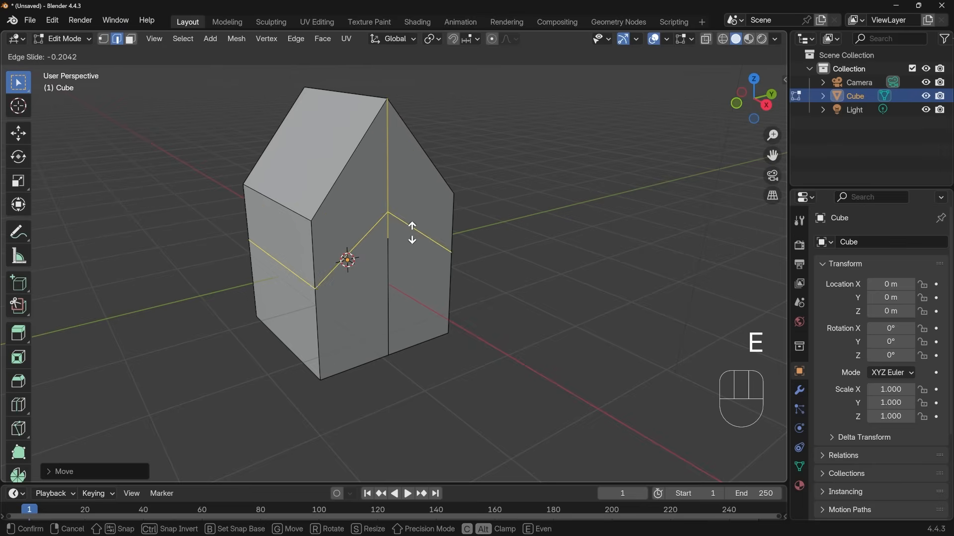
{"action": "left_click_drag", "start_coordinate": [412, 232], "coordinate": [441, 292]}
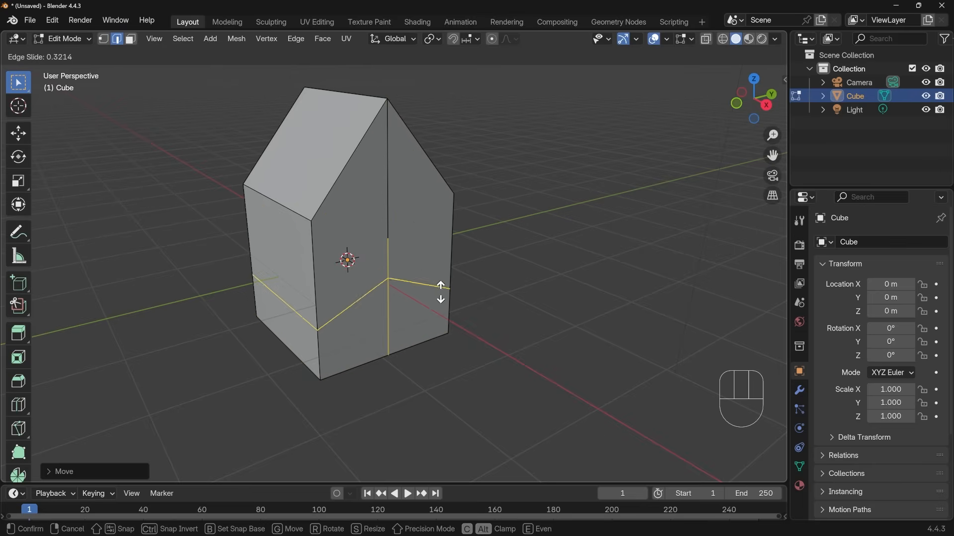
{"action": "mouse_move", "coordinate": [408, 330]}
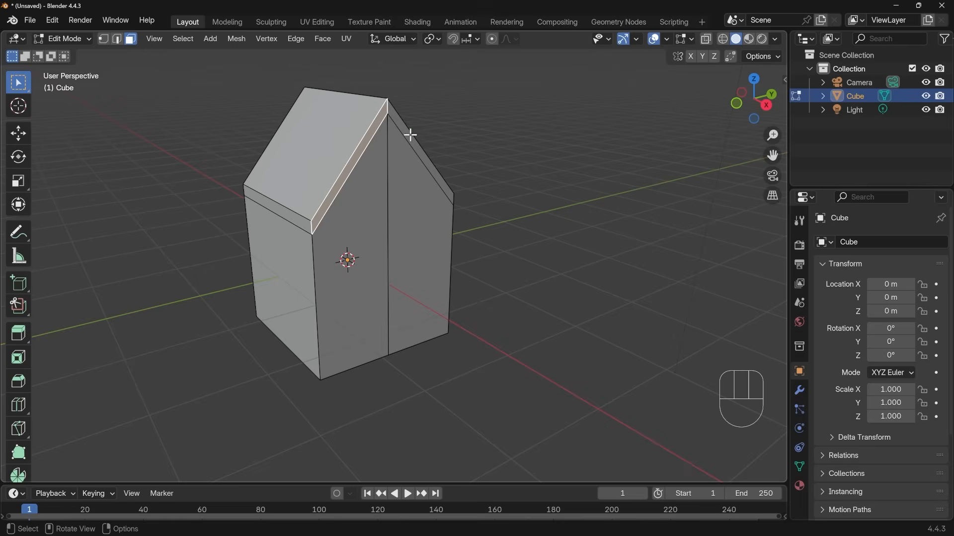
Step: Extrude the roof's top and front edge faces outward into overhangs
{"action": "key", "text": "e"}
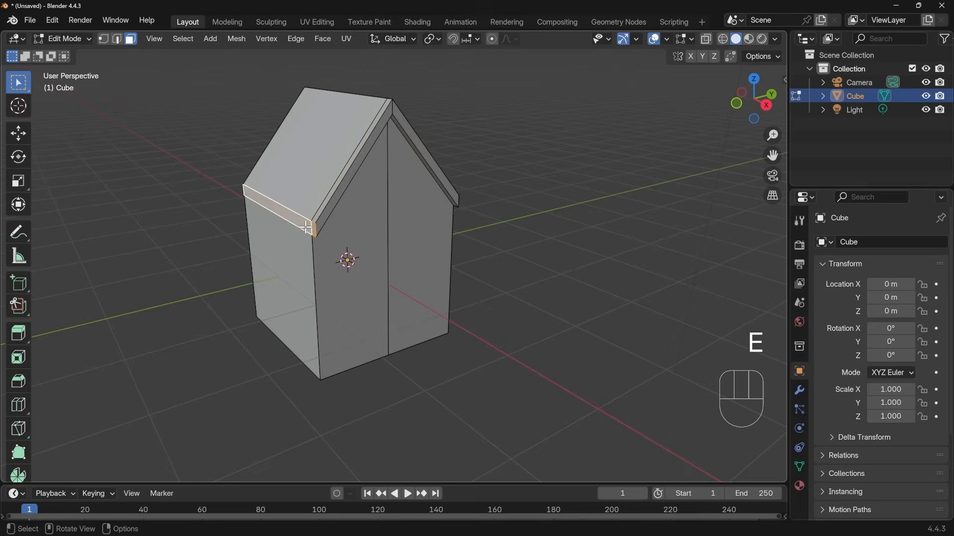
{"action": "key", "text": "e"}
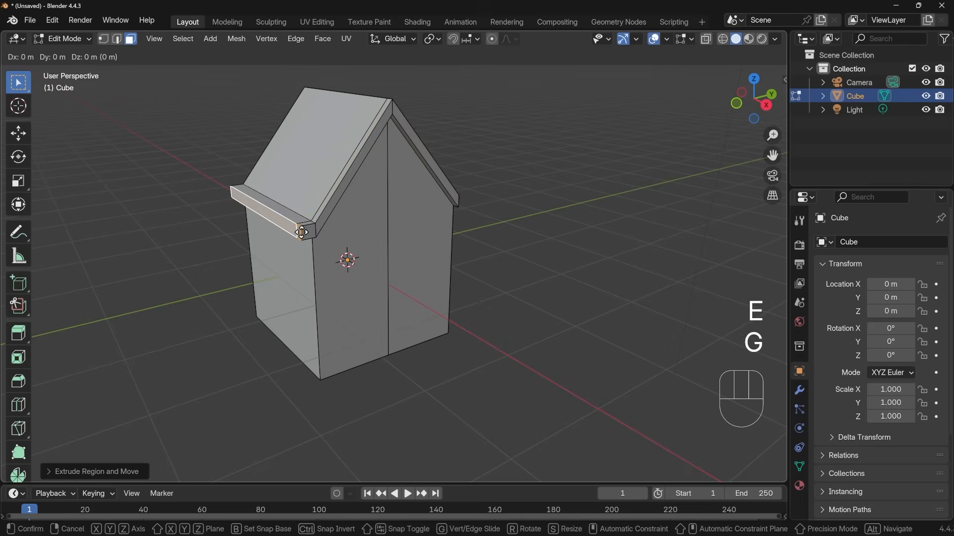
{"action": "left_click", "coordinate": [355, 284]}
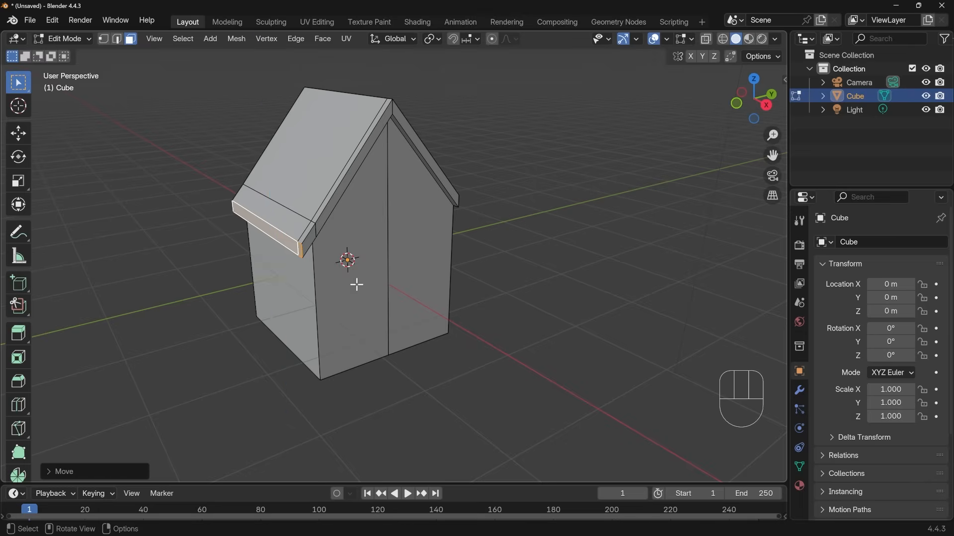
Step: Cut an edge loop around the house walls at mid-height
{"action": "key", "text": "ctrl+r"}
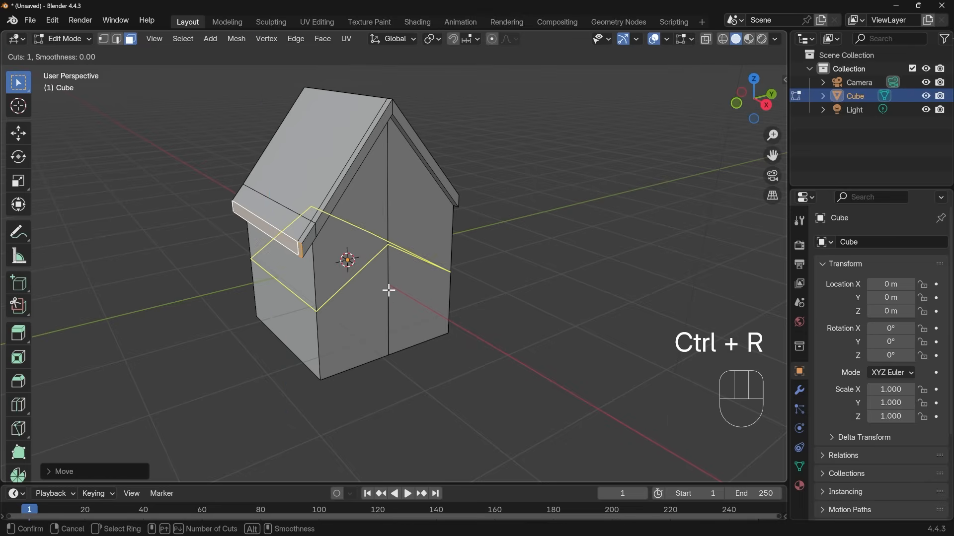
{"action": "left_click", "coordinate": [389, 292]}
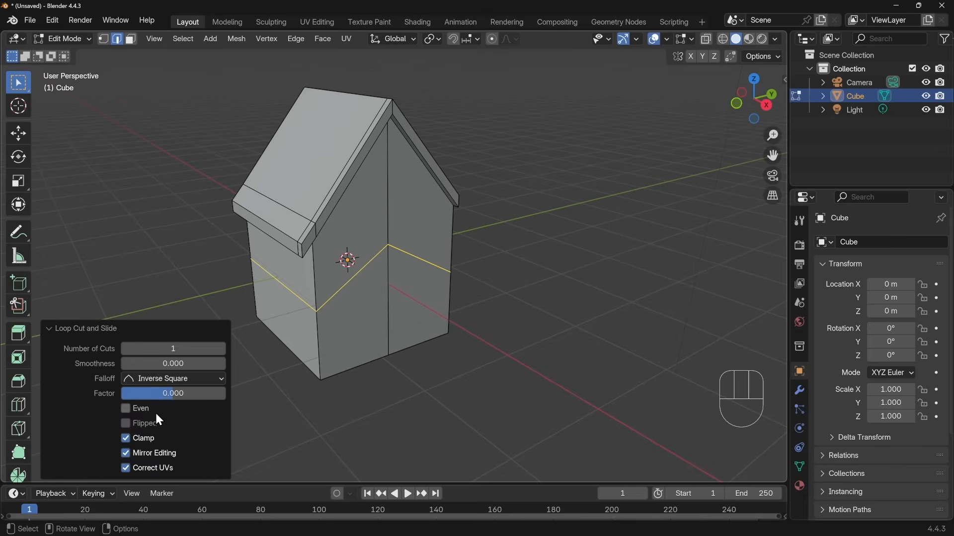
{"action": "mouse_move", "coordinate": [180, 429]}
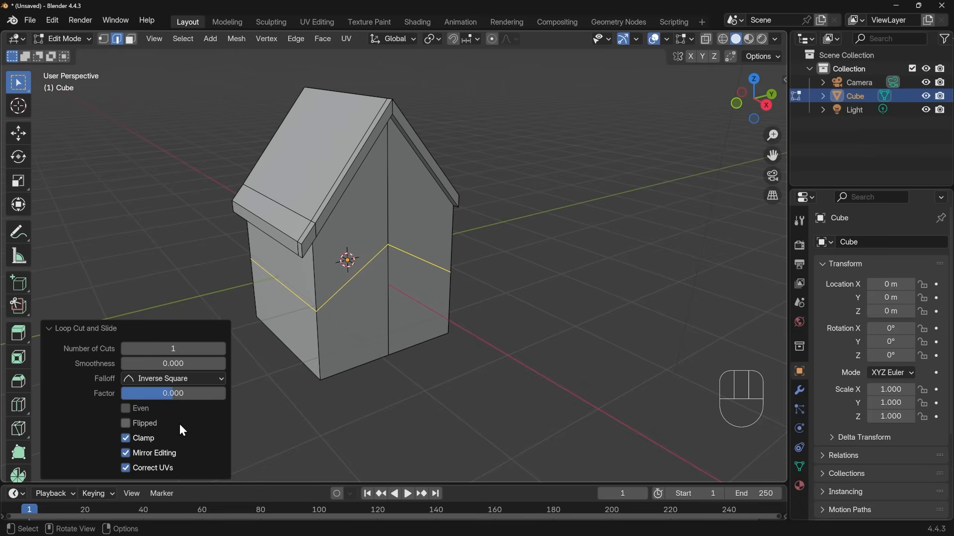
Step: Try Even and Flipped on the wall loop cut, then set 4 cuts with Sphere falloff
{"action": "left_click", "coordinate": [125, 408]}
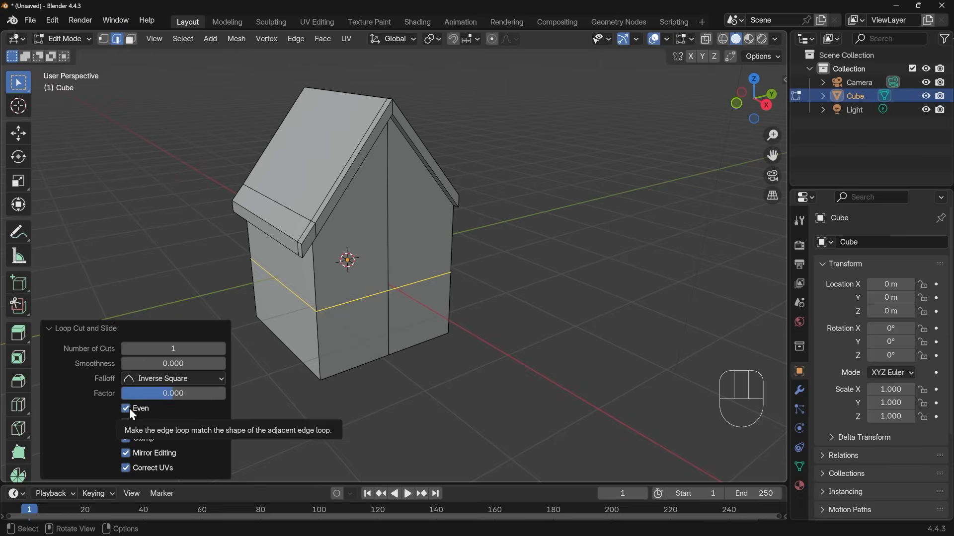
{"action": "left_click", "coordinate": [126, 423]}
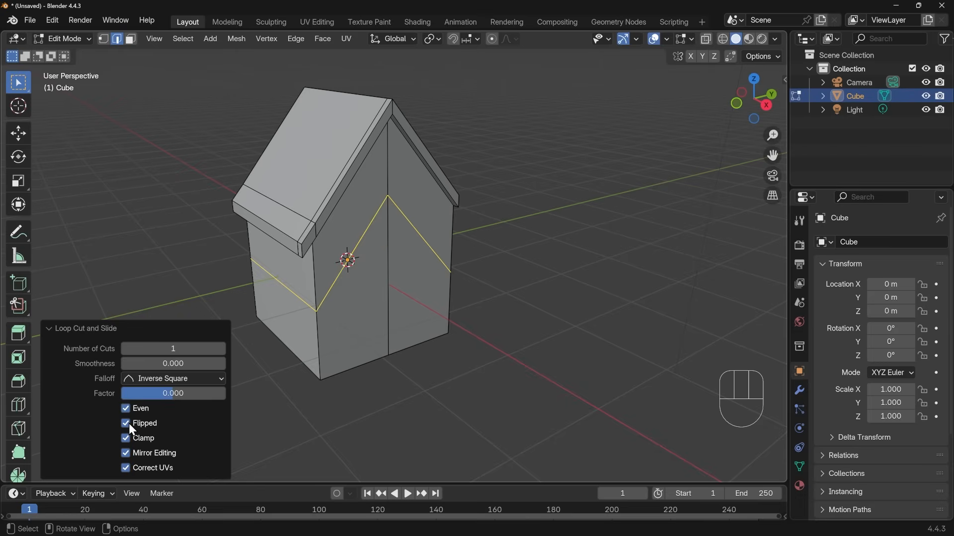
{"action": "left_click", "coordinate": [125, 408]}
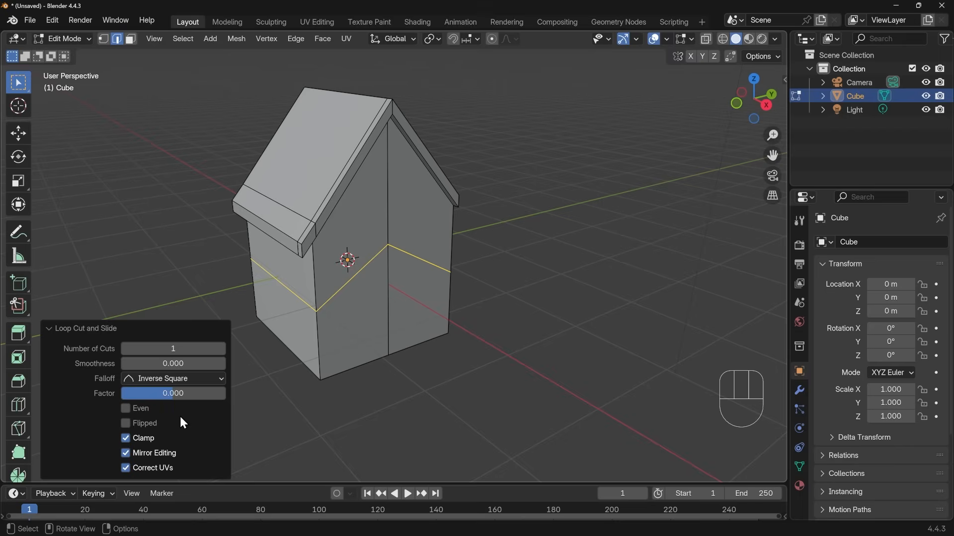
{"action": "left_click", "coordinate": [220, 348]}
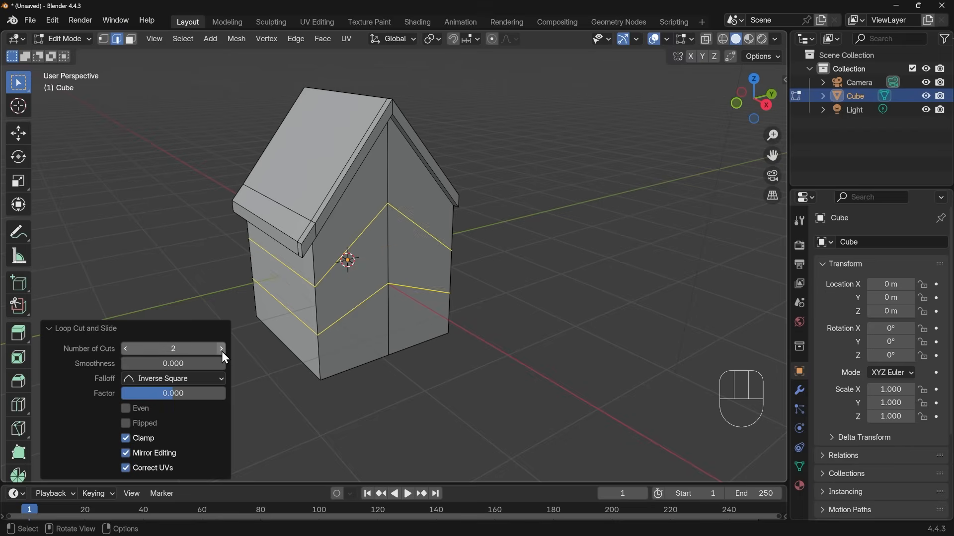
{"action": "left_click", "coordinate": [220, 349]}
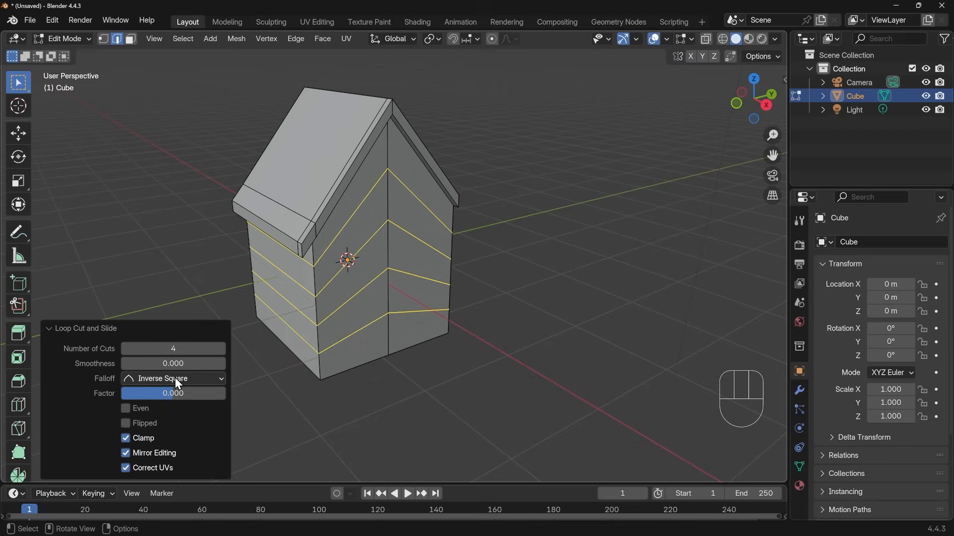
{"action": "left_click", "coordinate": [173, 379]}
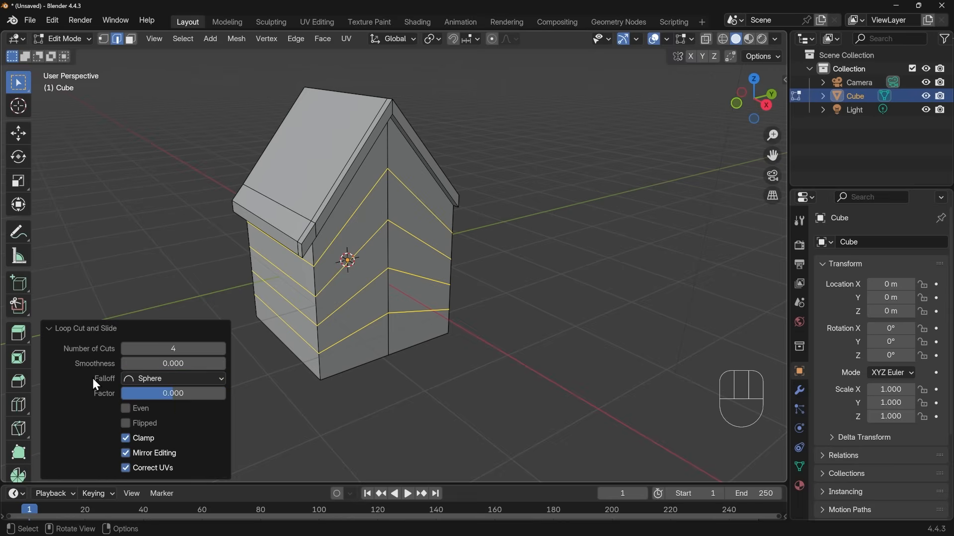
{"action": "mouse_move", "coordinate": [453, 378]}
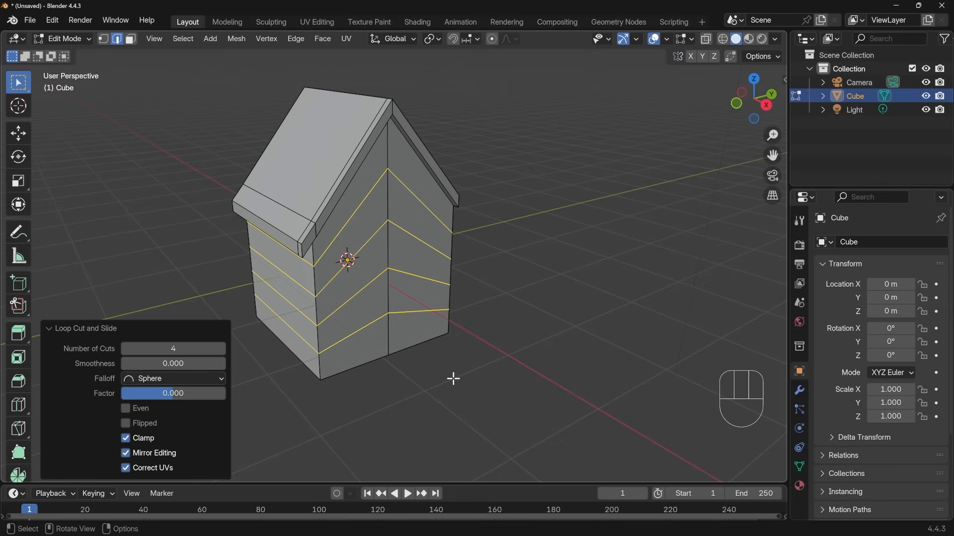
{"action": "mouse_move", "coordinate": [448, 381]}
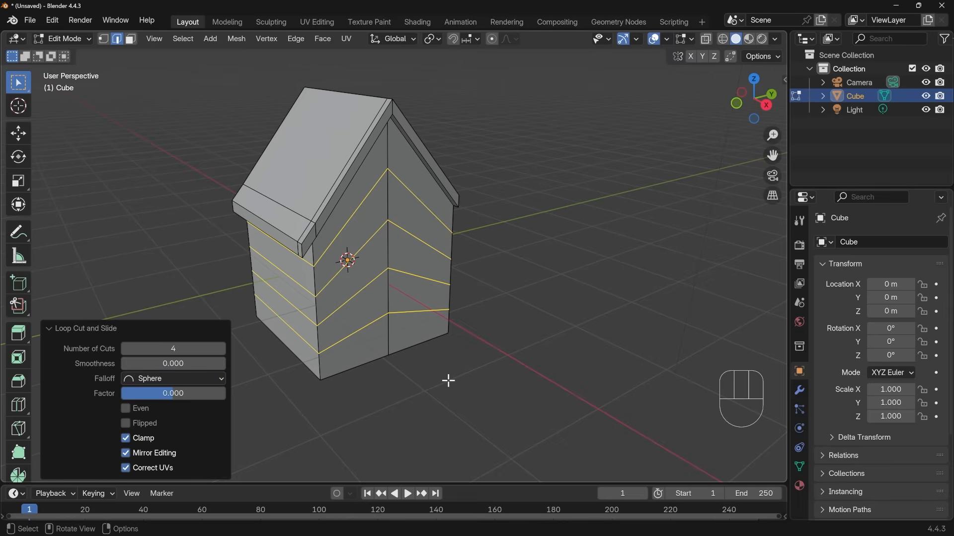